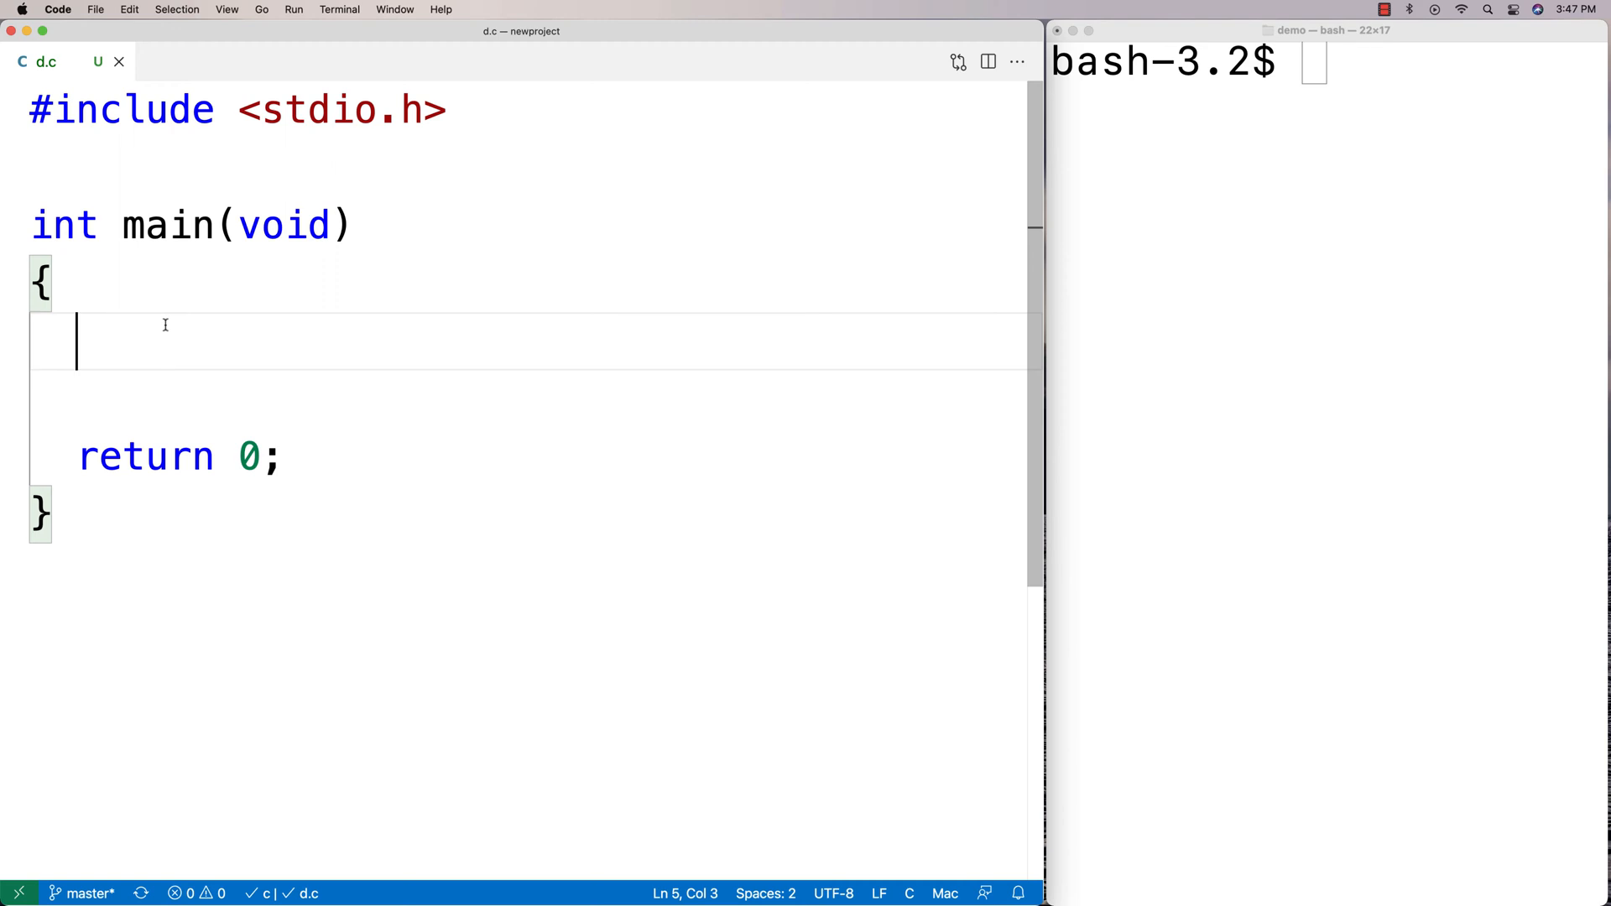
# Include string.h and declare char haystack[] = "This is the way." and char needle[] = "the" in main.
pyautogui.write('#include <string.h>')
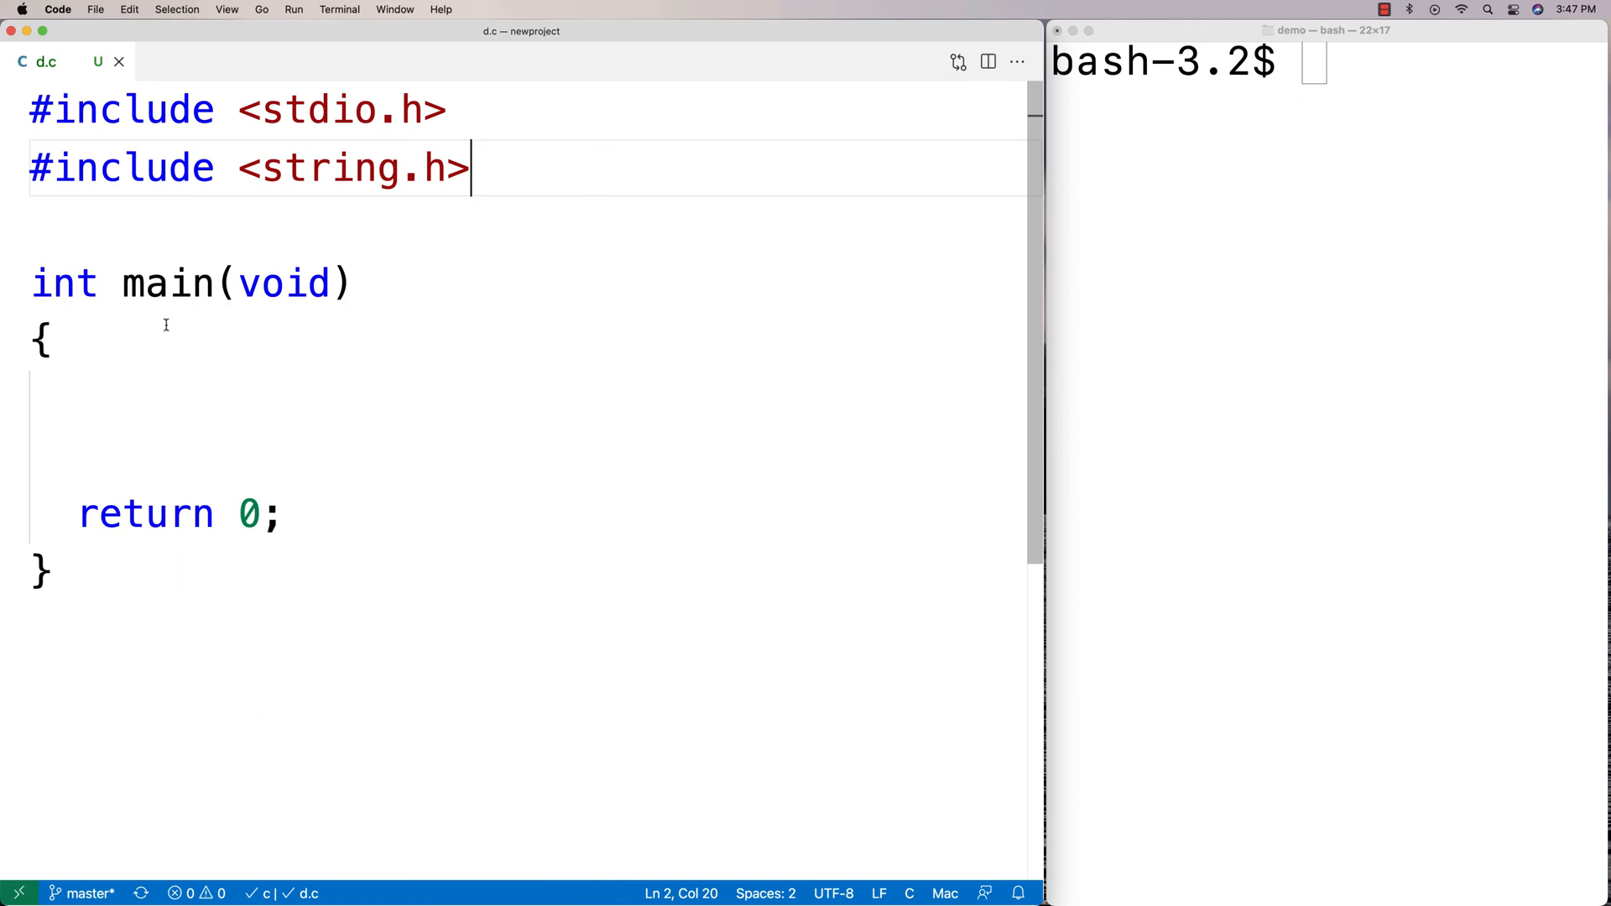
pyautogui.moveTo(91, 399)
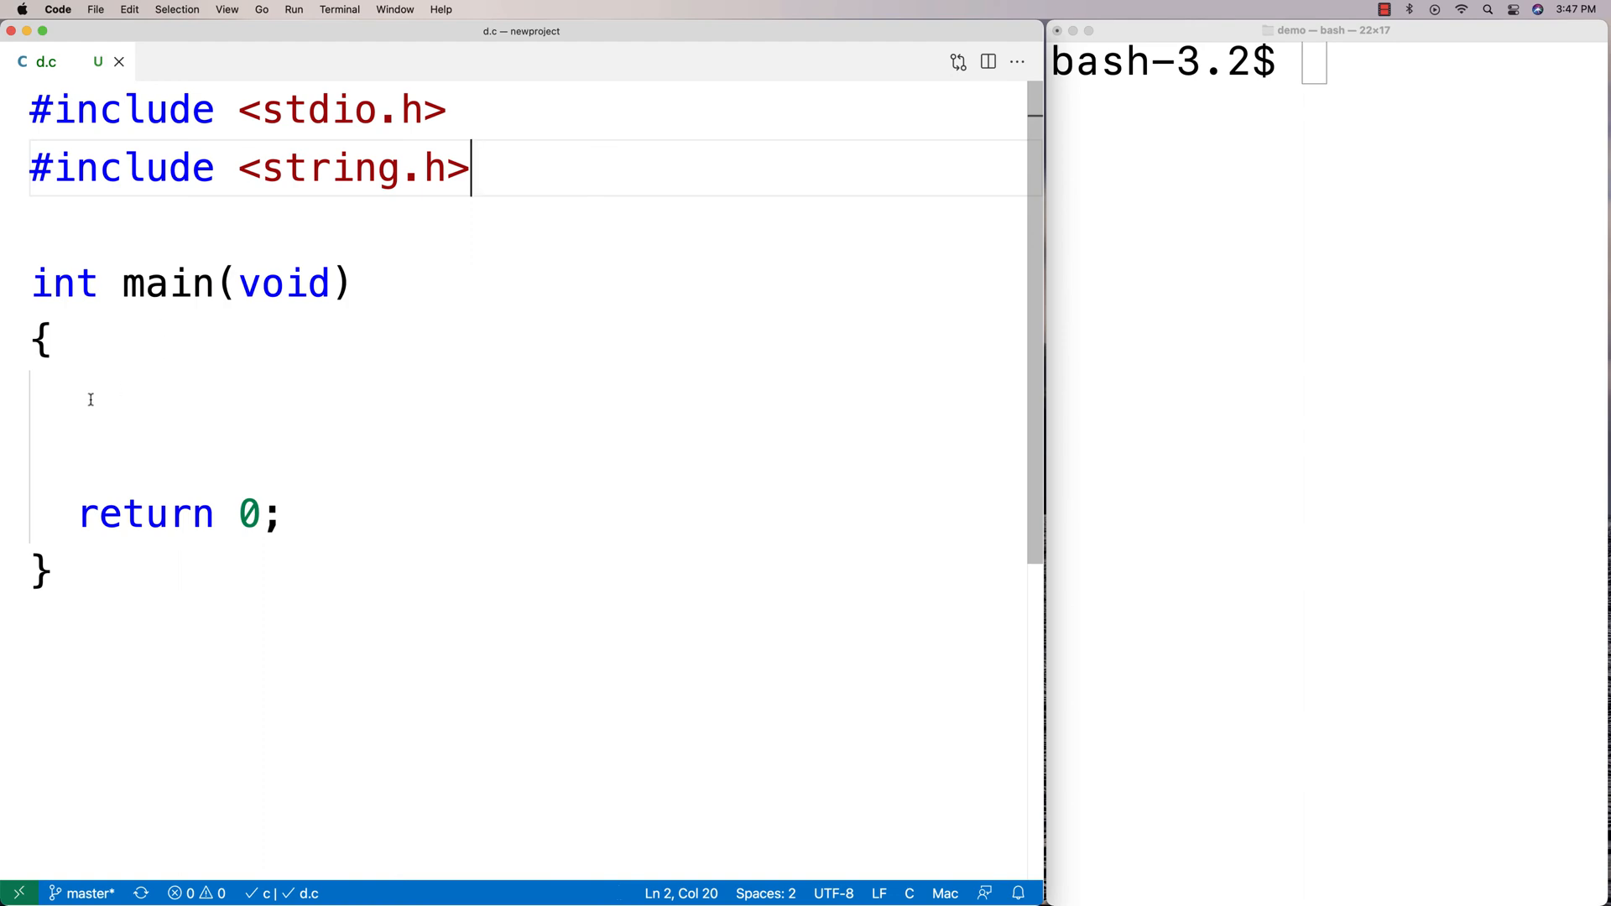
pyautogui.write('char h')
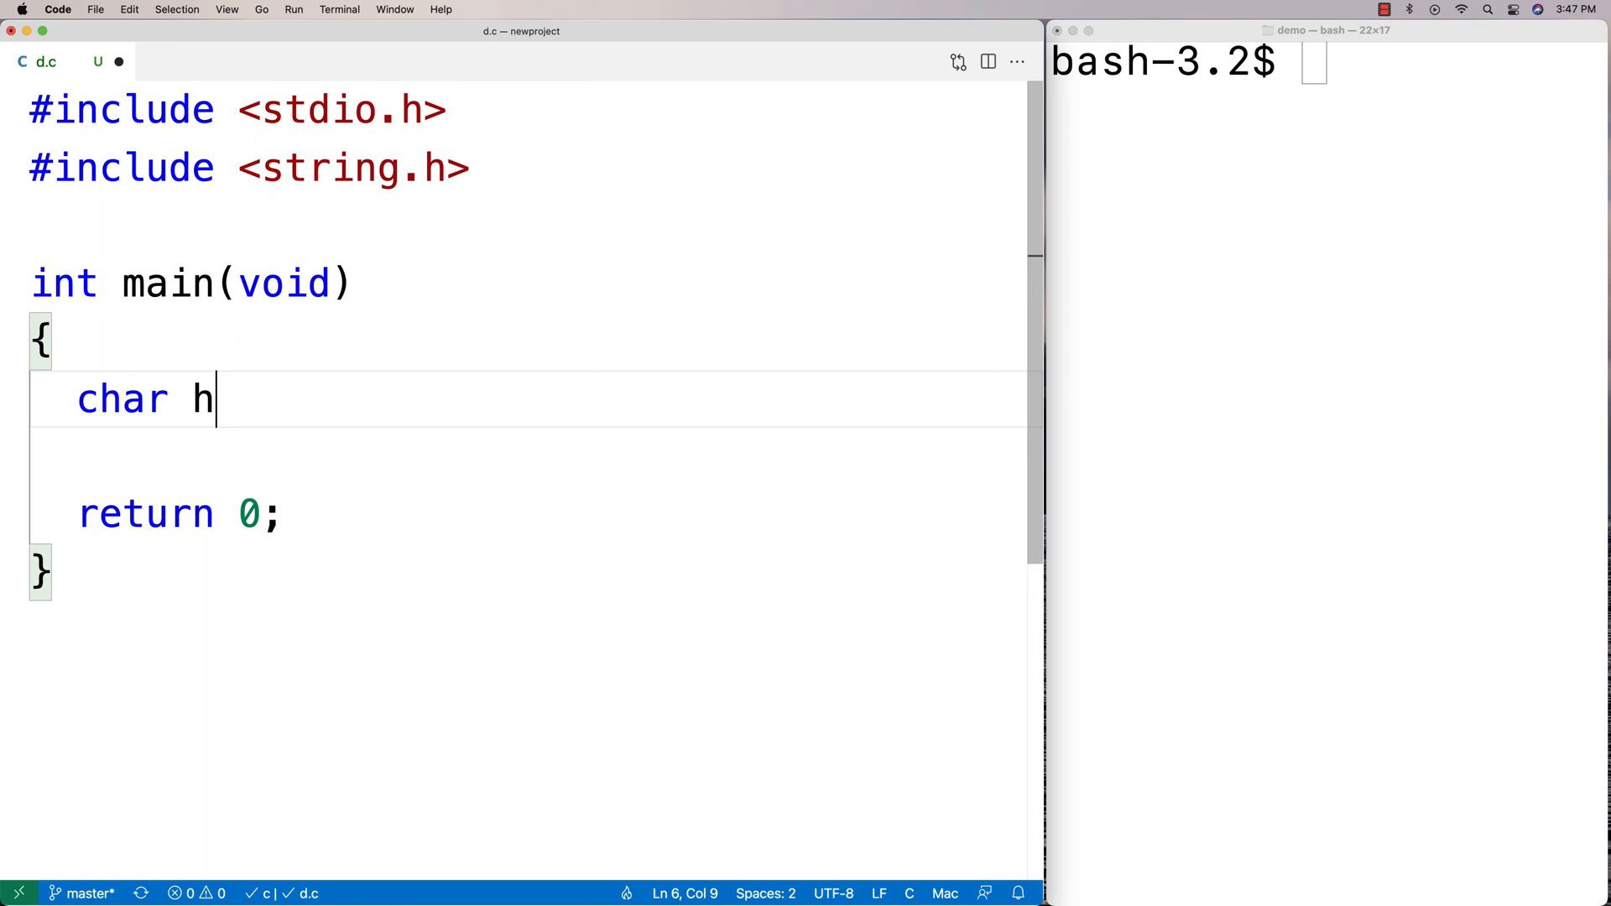
pyautogui.write('aystack[] =')
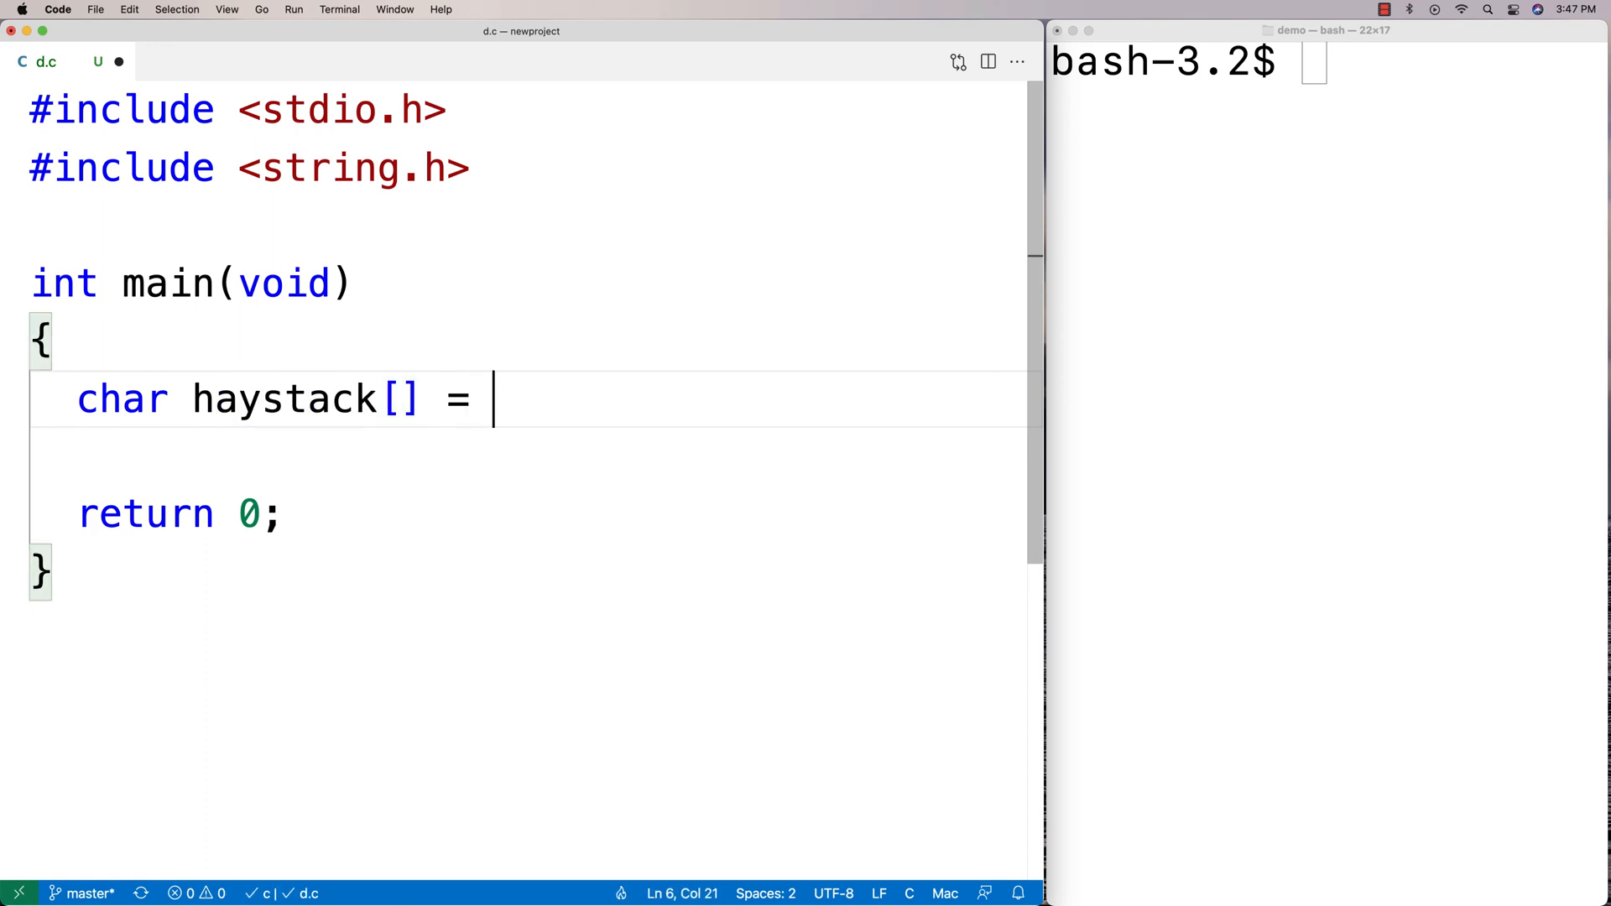
pyautogui.write('"This is the way.";')
pyautogui.click(531, 456)
pyautogui.write('char n')
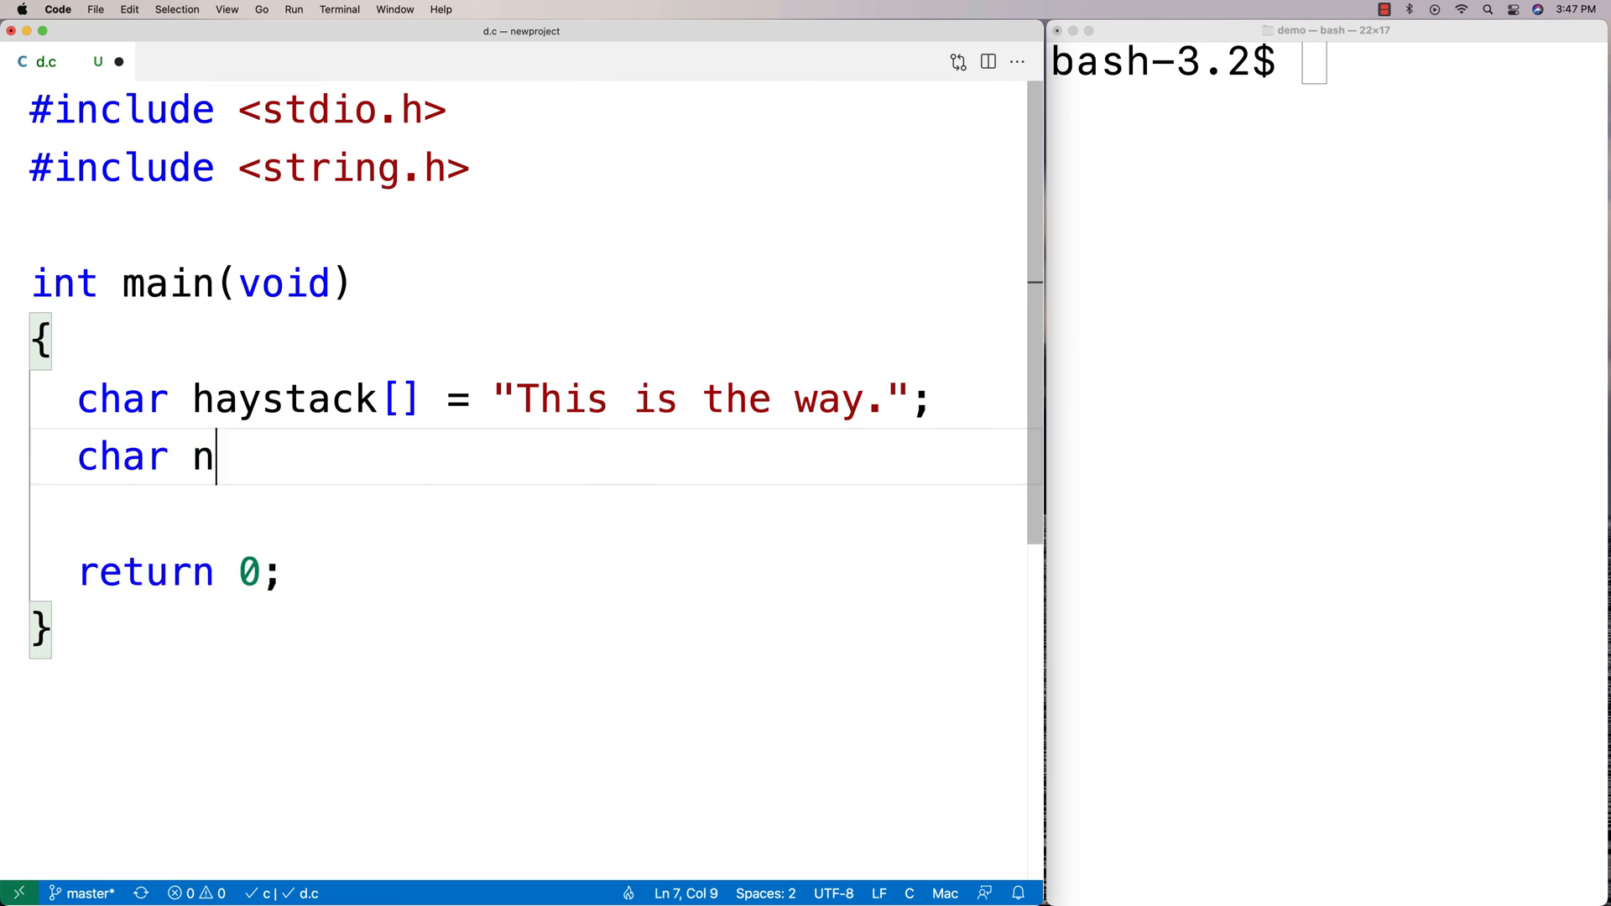
pyautogui.write('eedle[] = "the"')
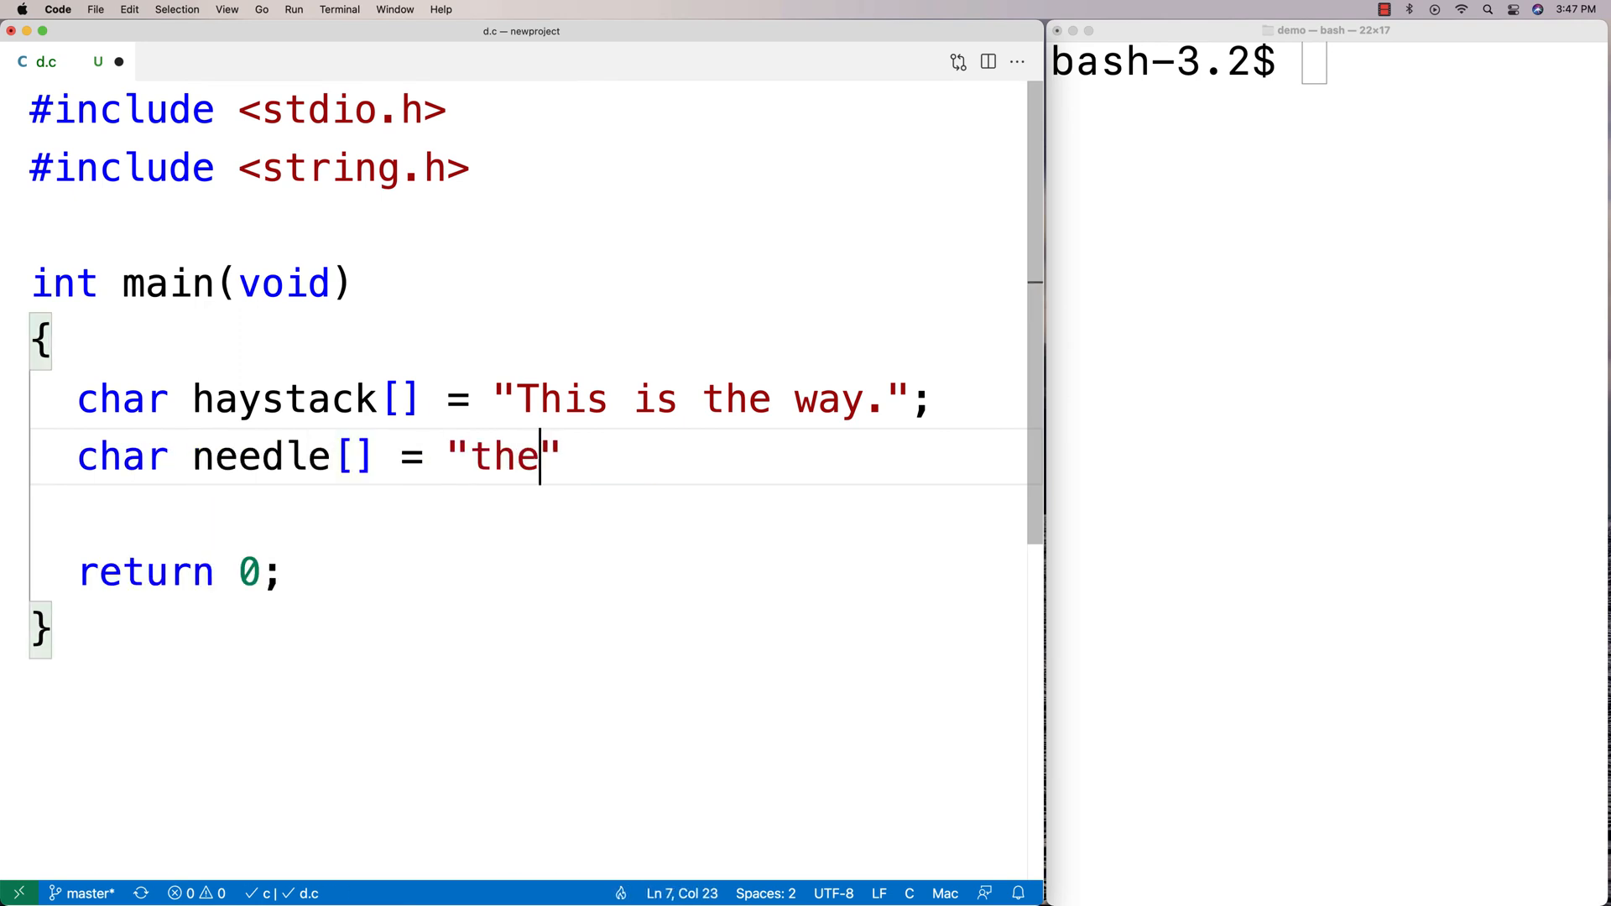
pyautogui.write(';')
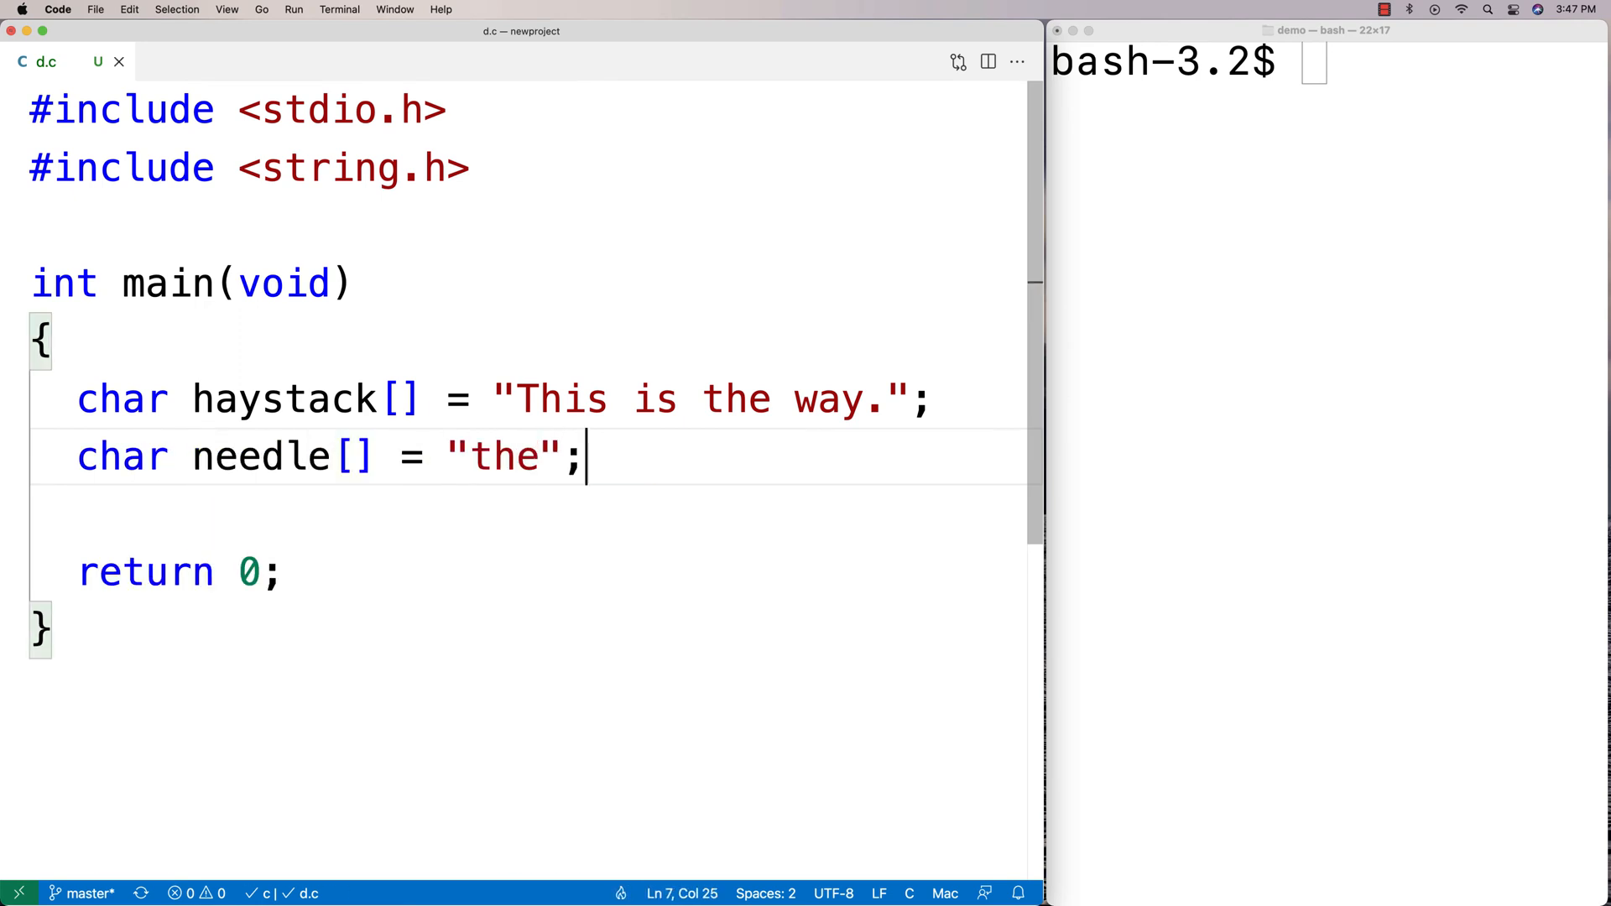
pyautogui.doubleClick(504, 456)
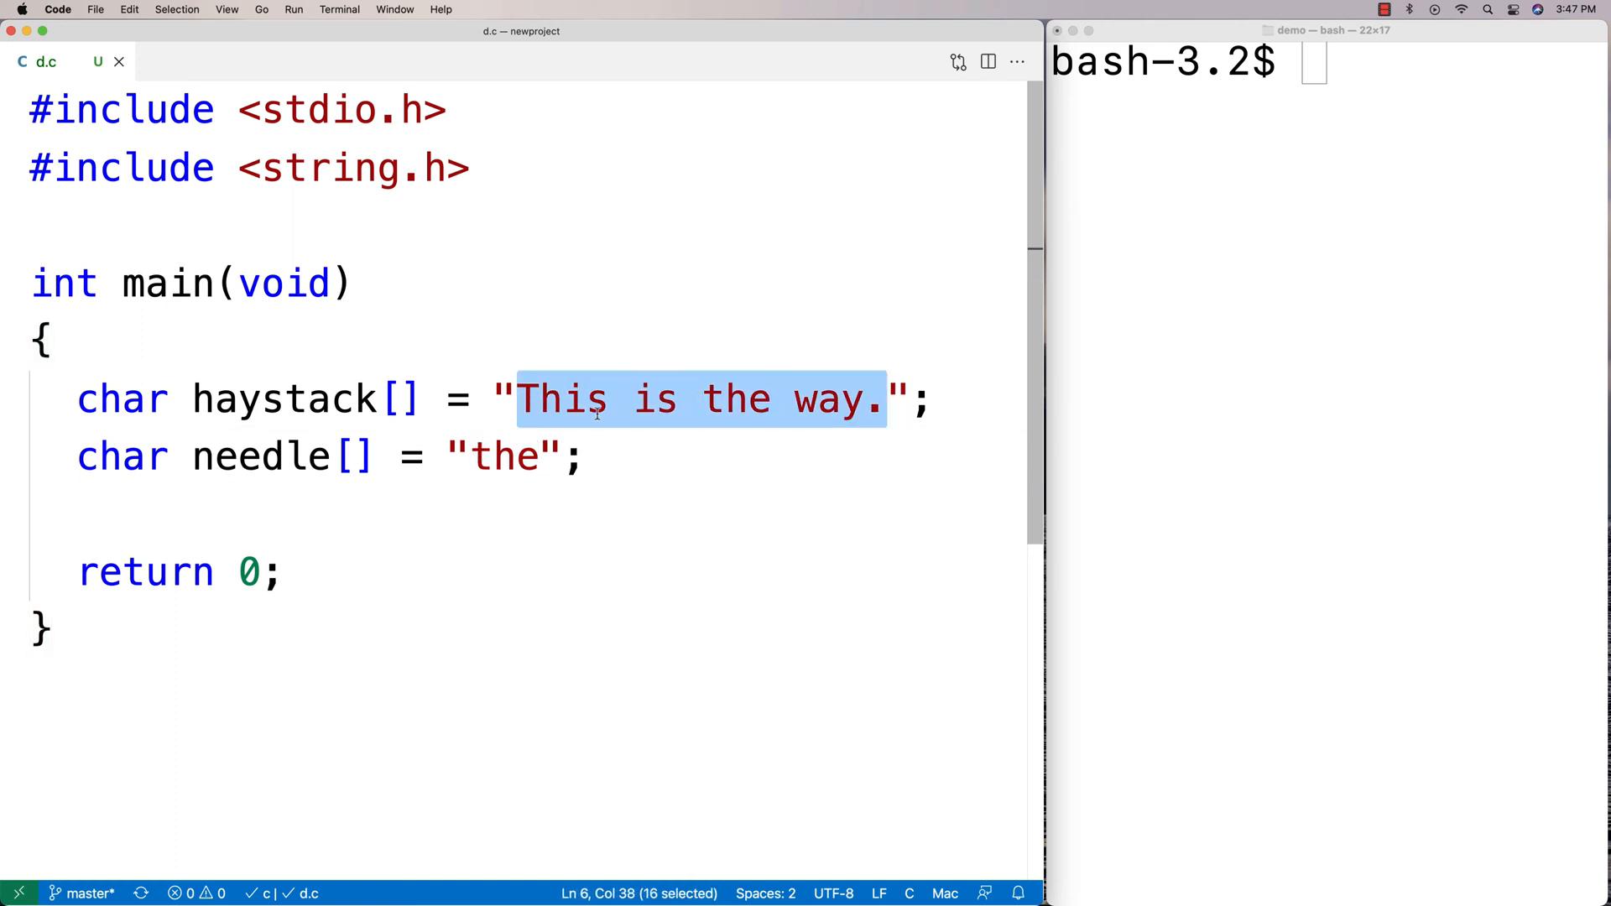
pyautogui.moveTo(566, 528)
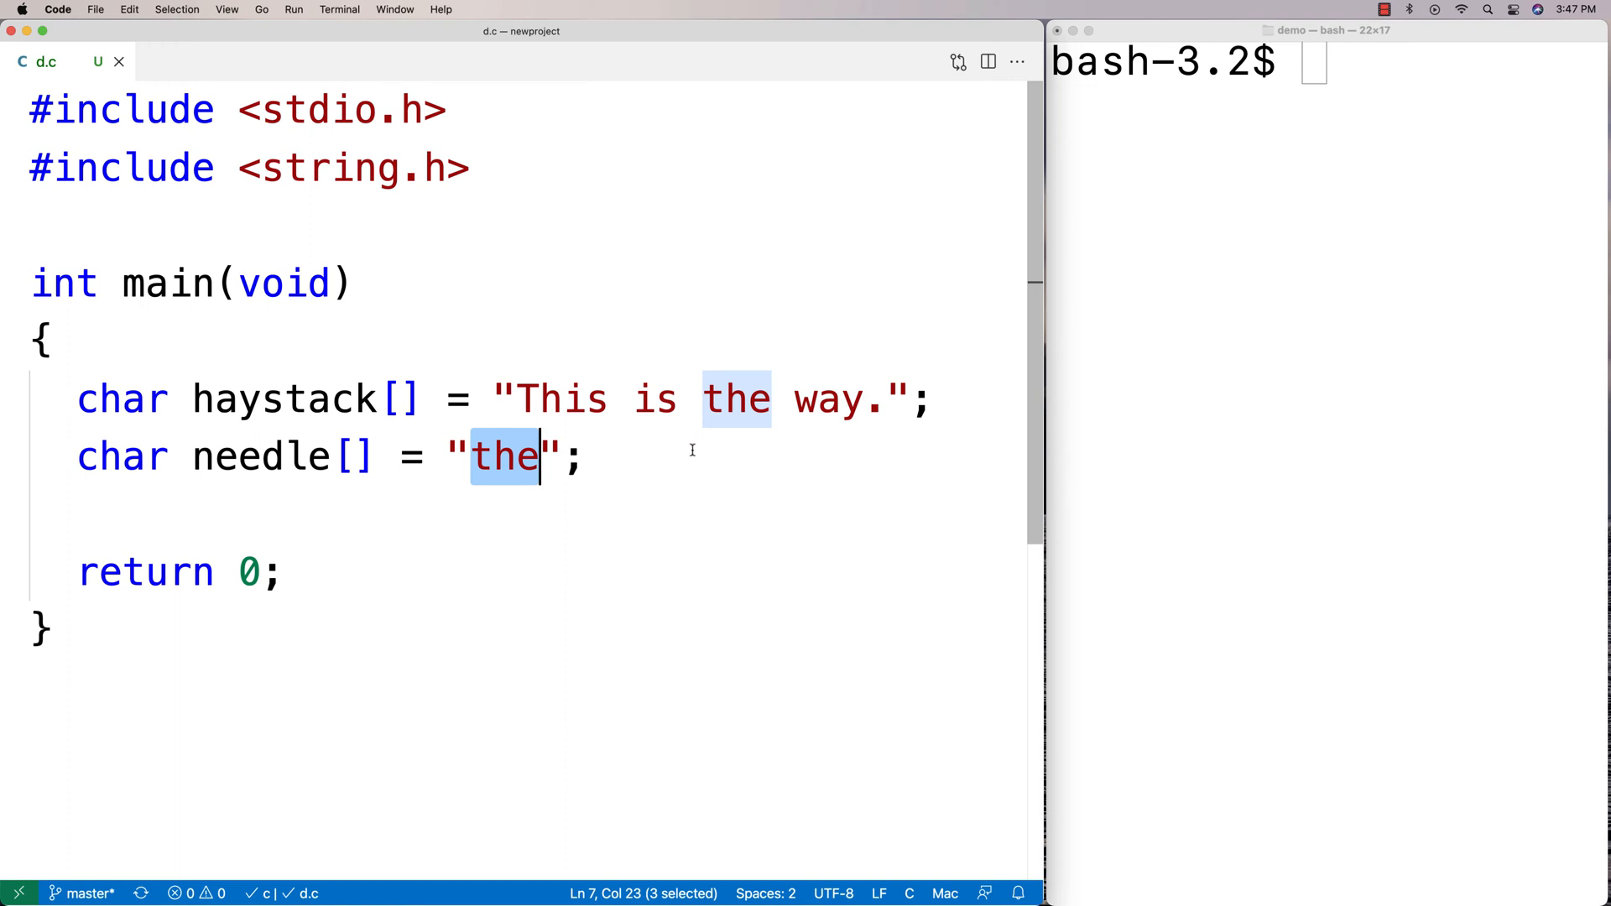
pyautogui.moveTo(579, 454)
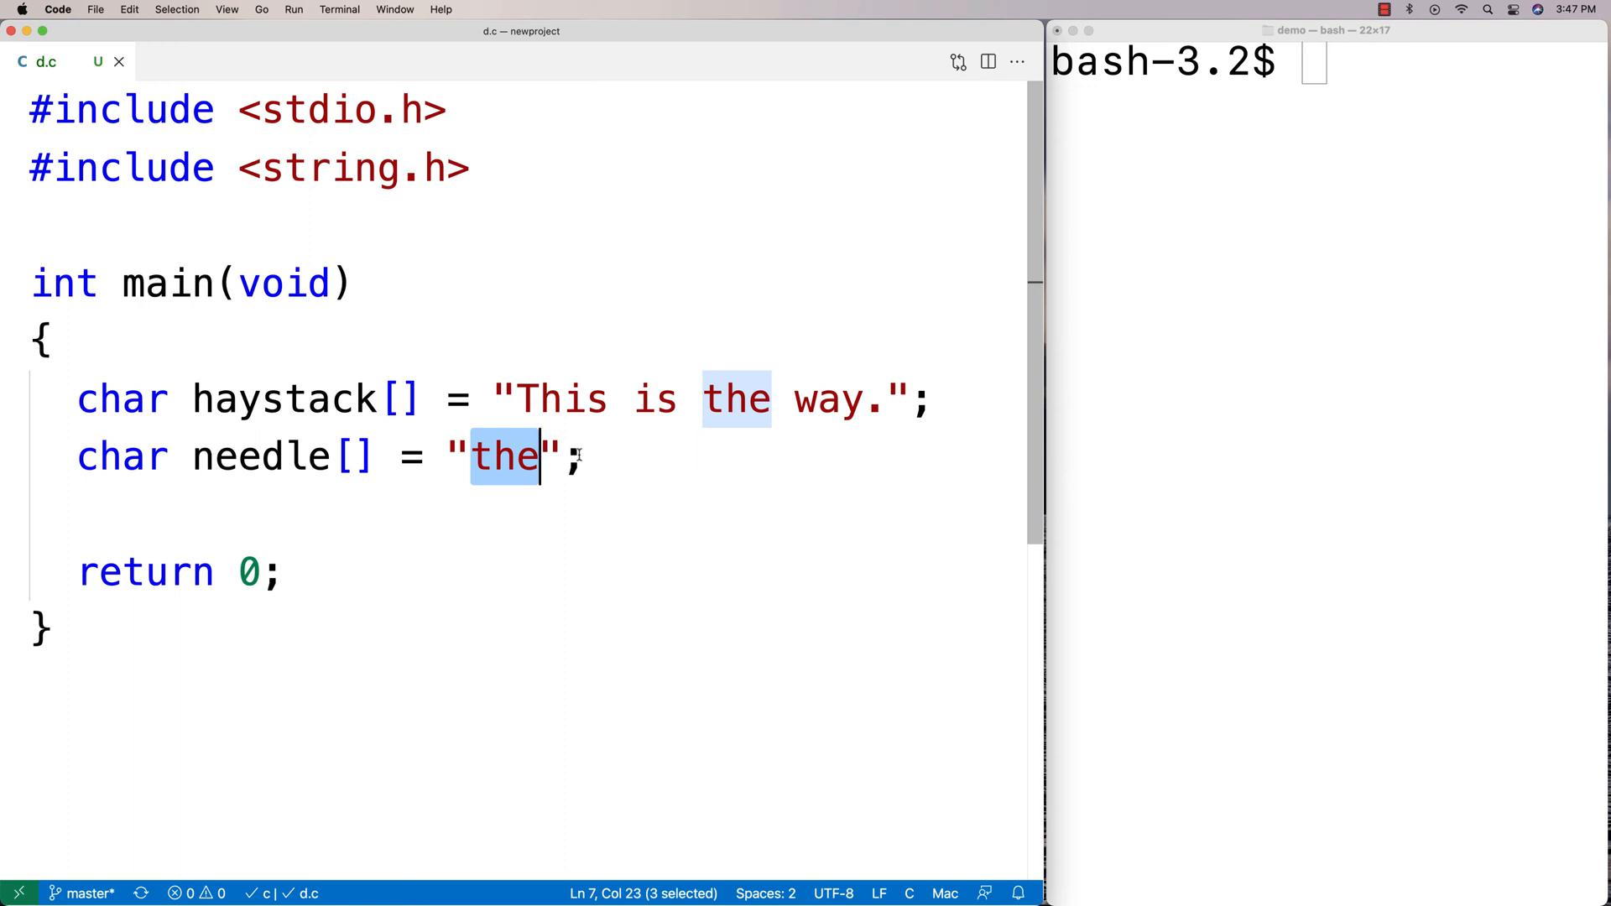
pyautogui.click(468, 457)
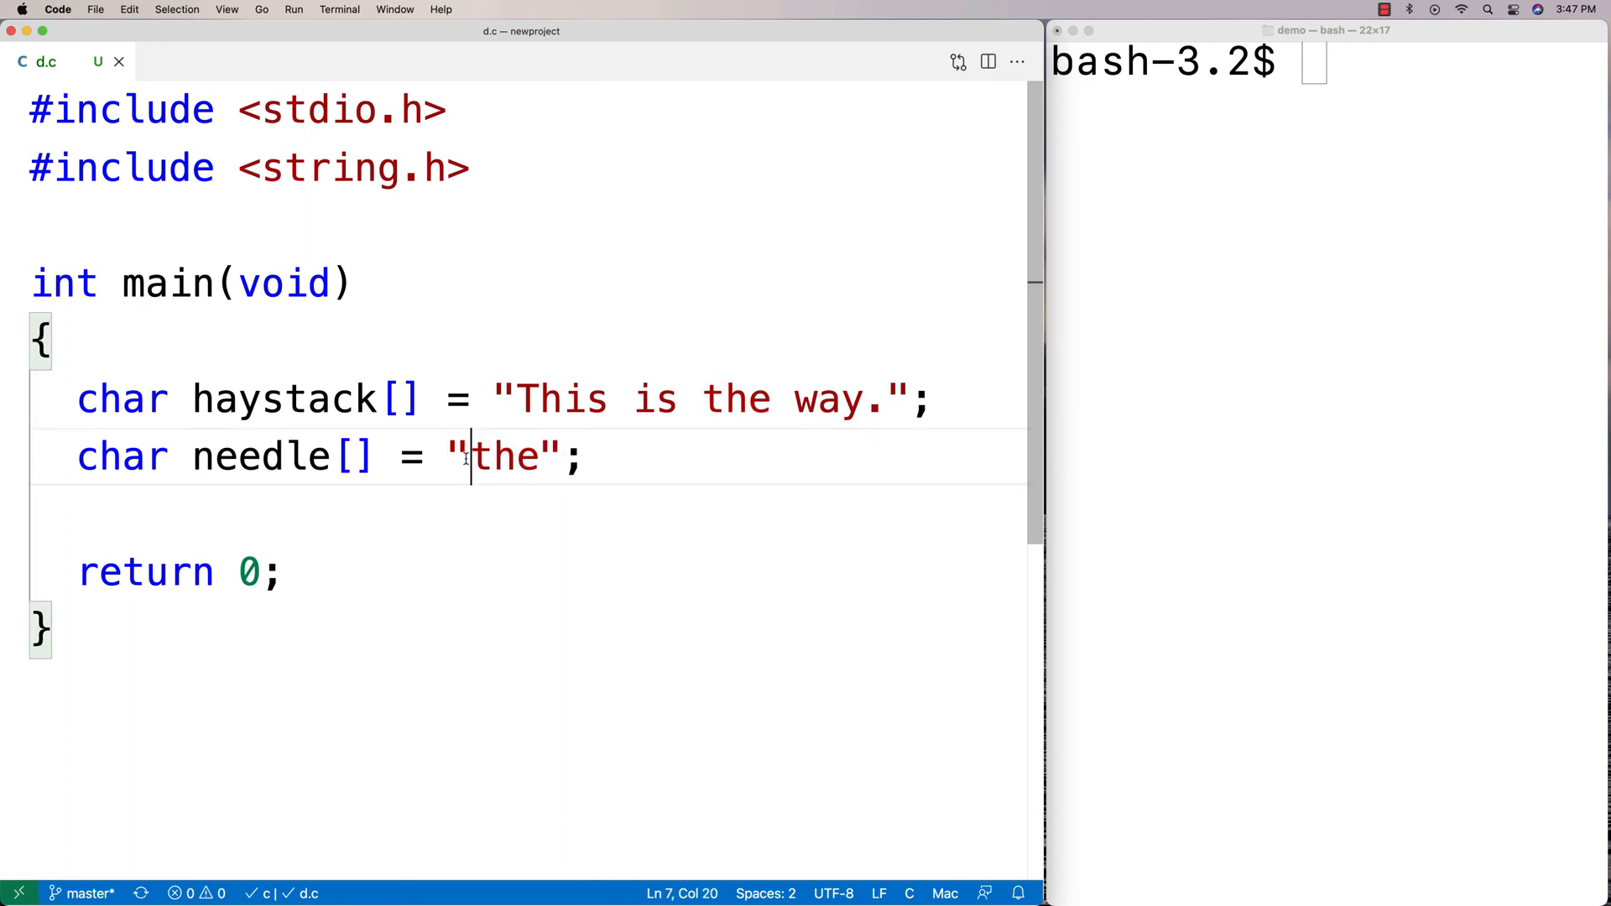
pyautogui.doubleClick(505, 456)
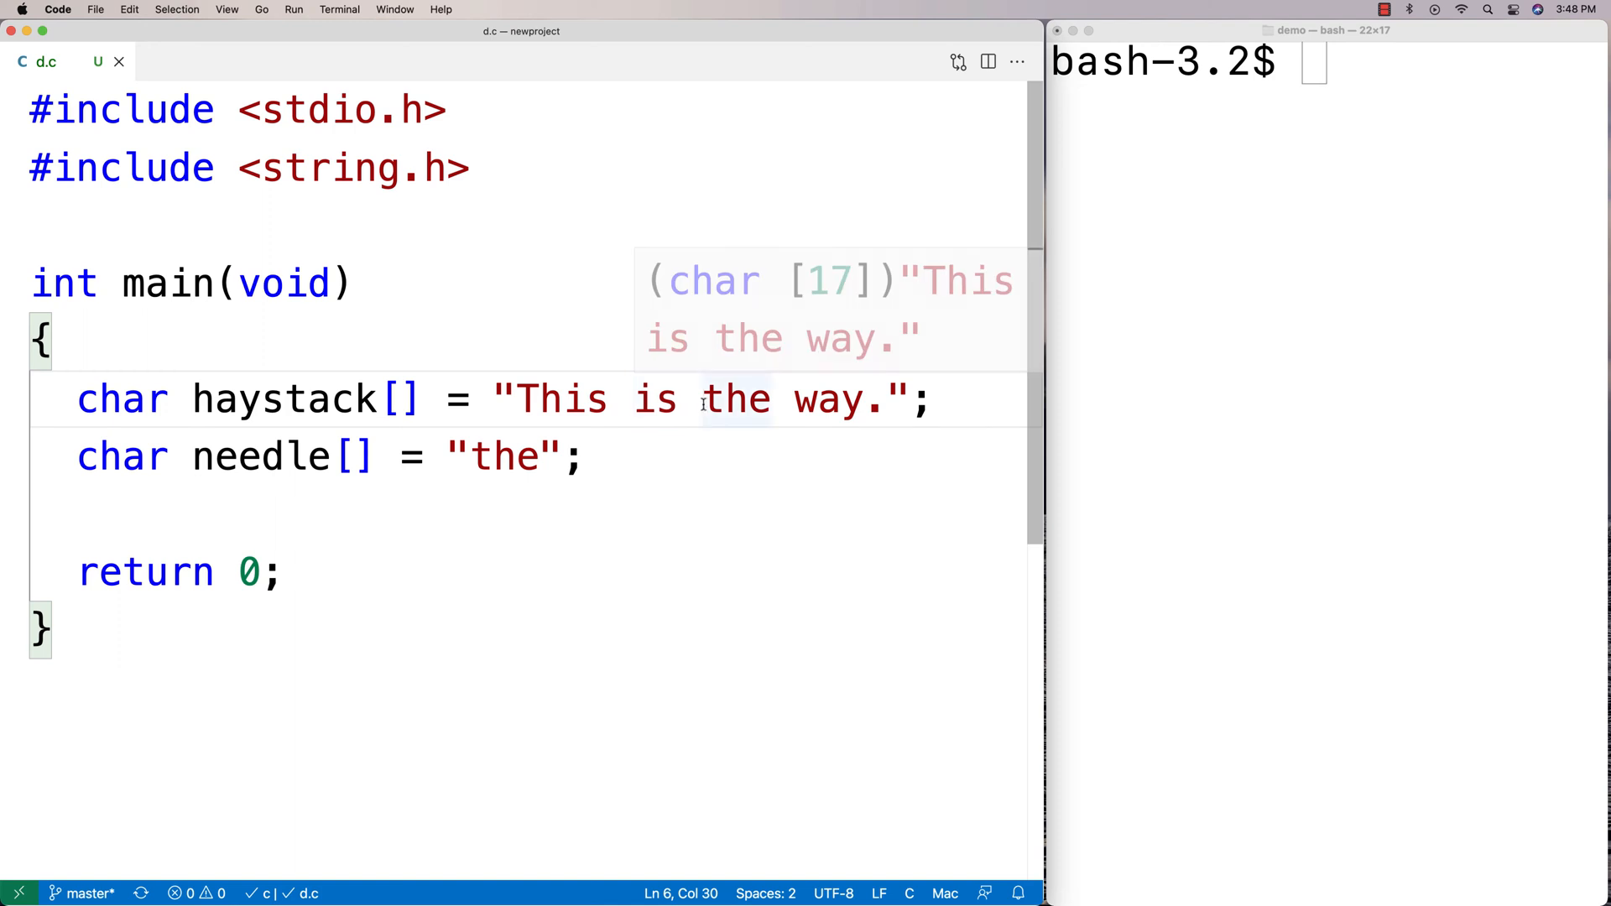
pyautogui.doubleClick(284, 400)
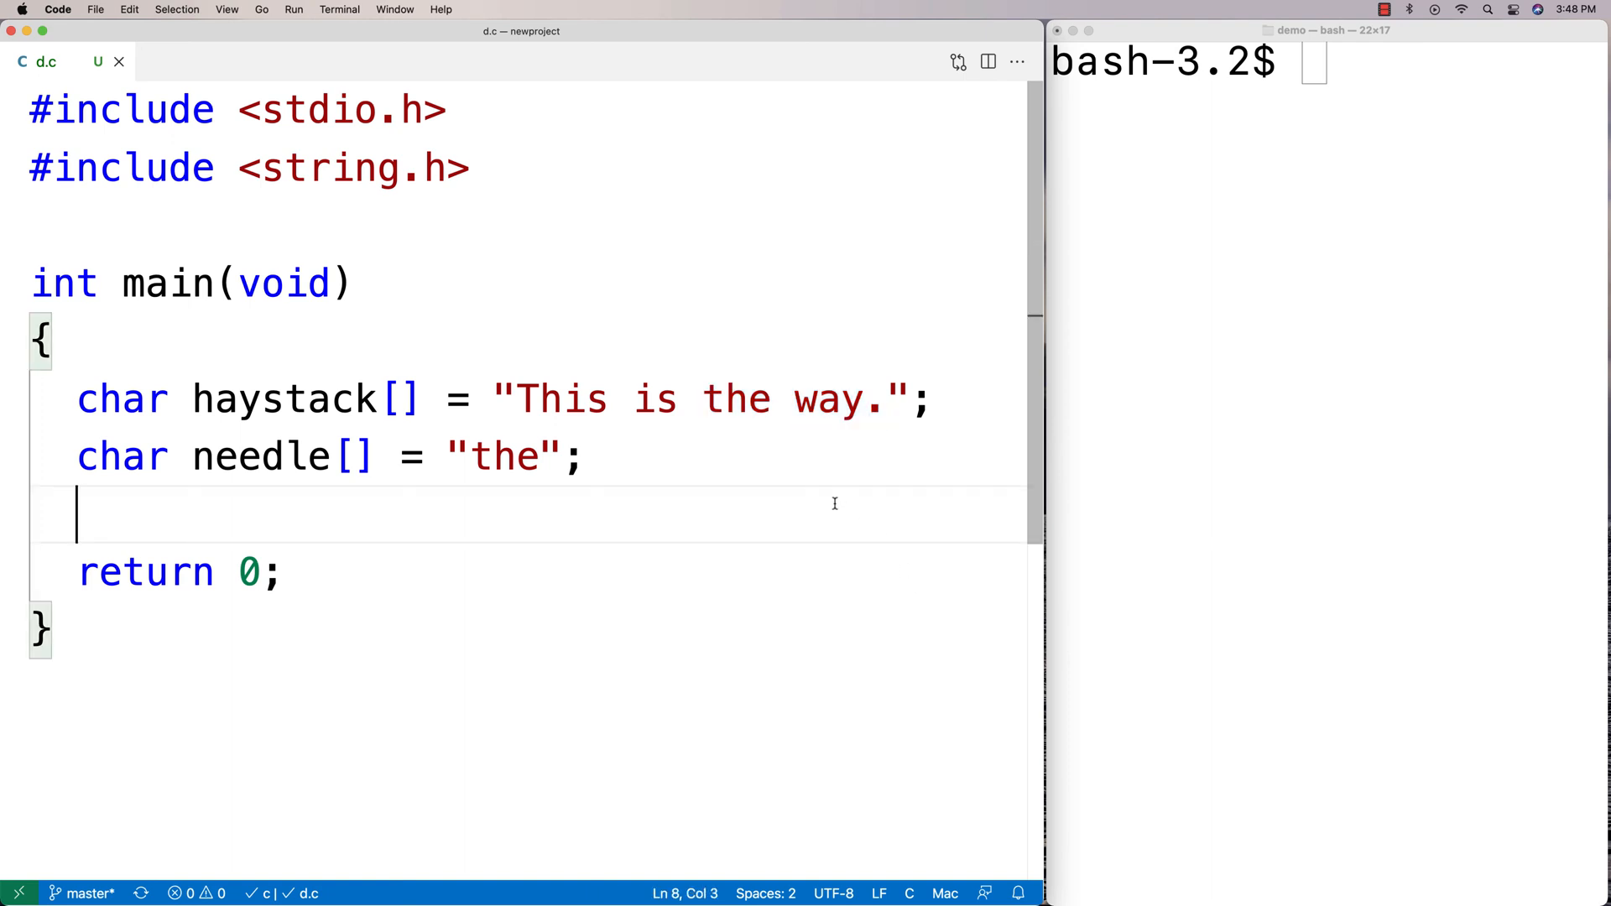
# Store strstr(haystack, needle) in char *the, printf "the: %s\n", then compile with gcc and run ./d.
pyautogui.write('char')
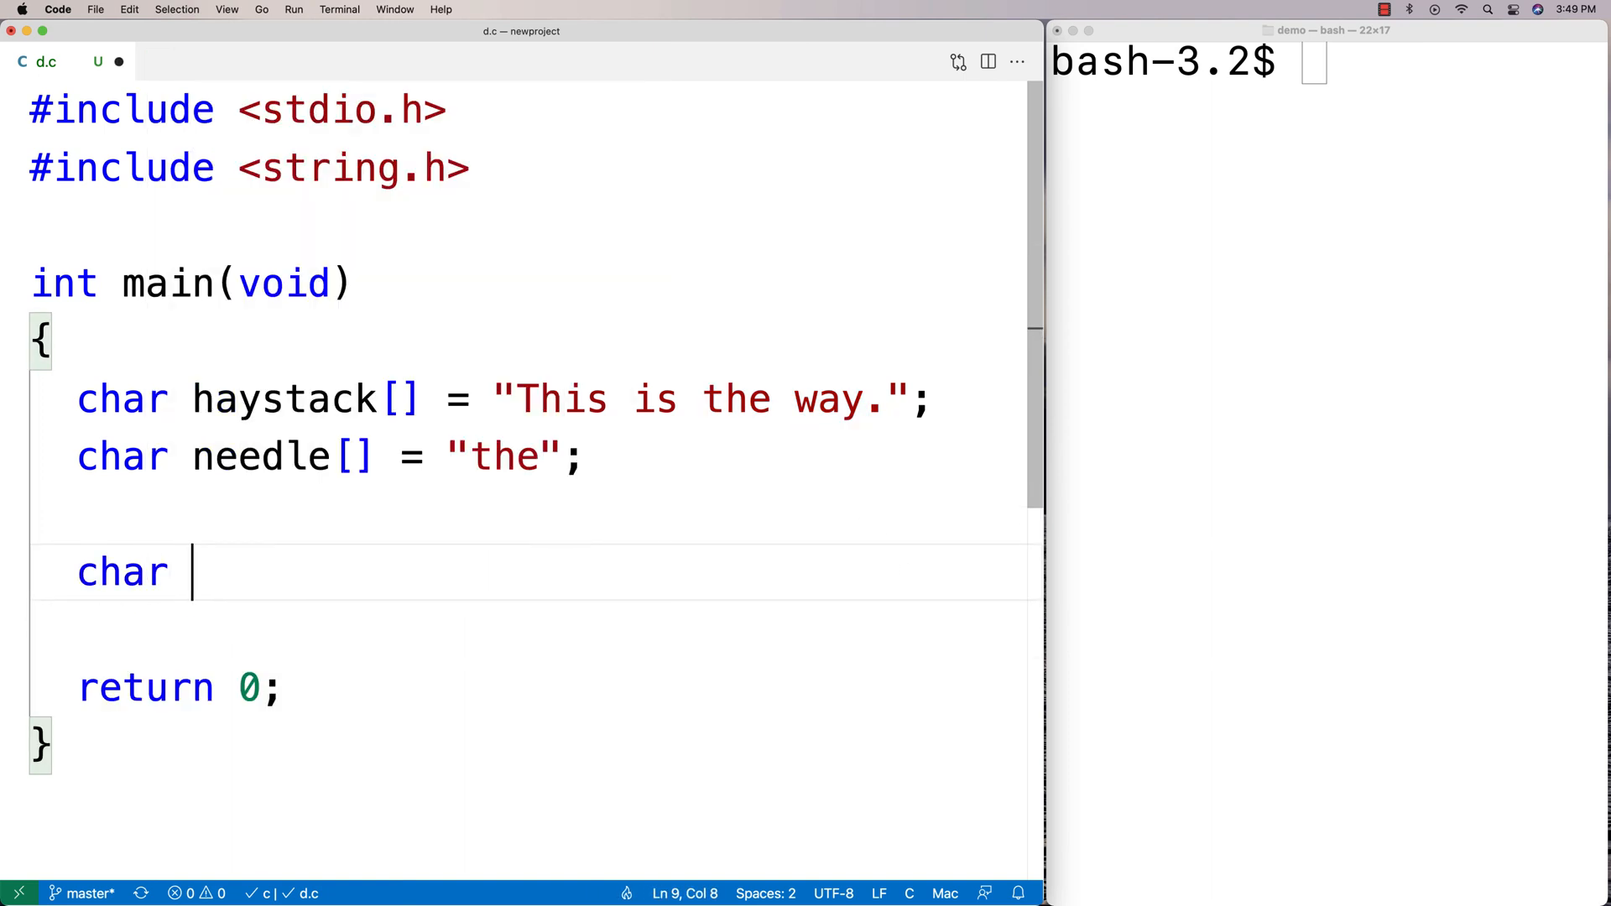
pyautogui.write('*the = strstr(haystack, needle);')
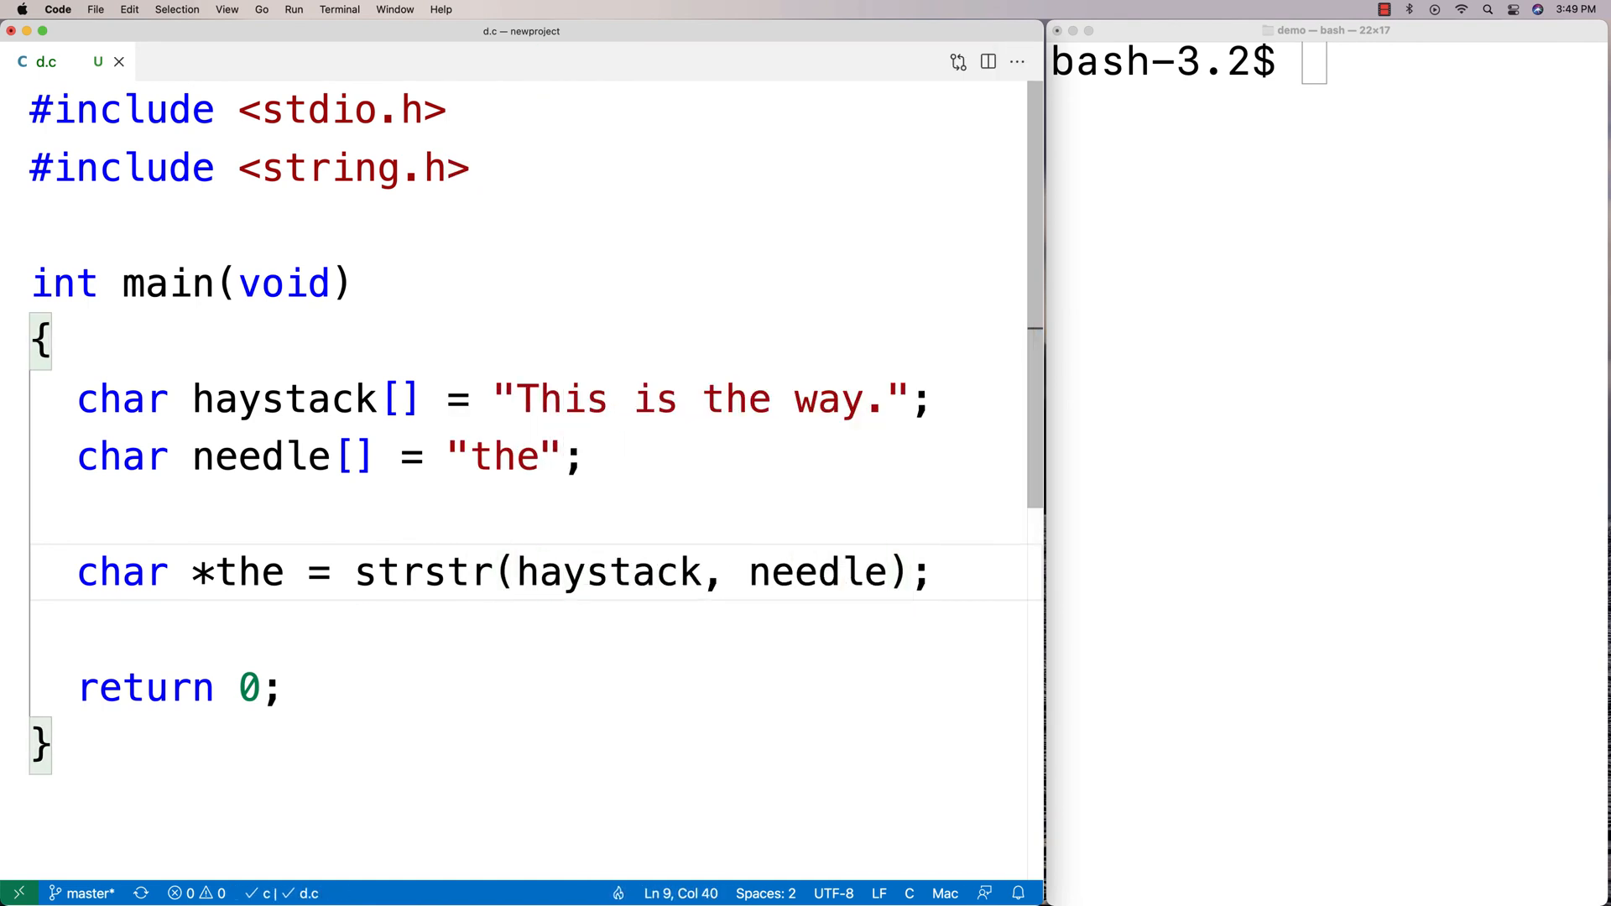
pyautogui.write('printf("")')
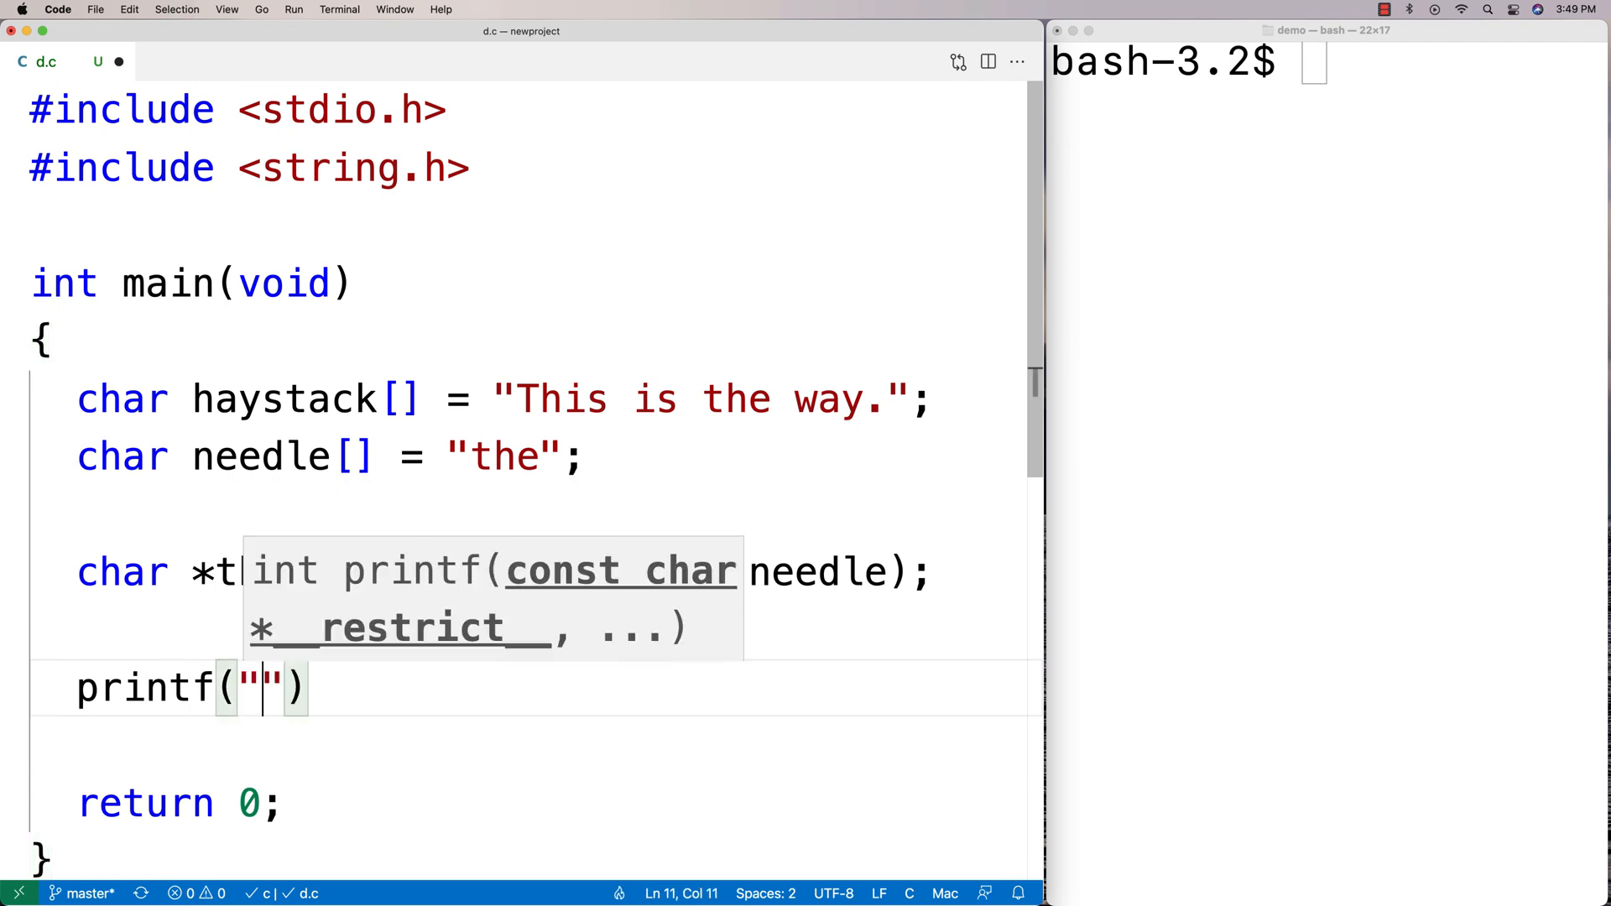
pyautogui.write('the: %s\\n')
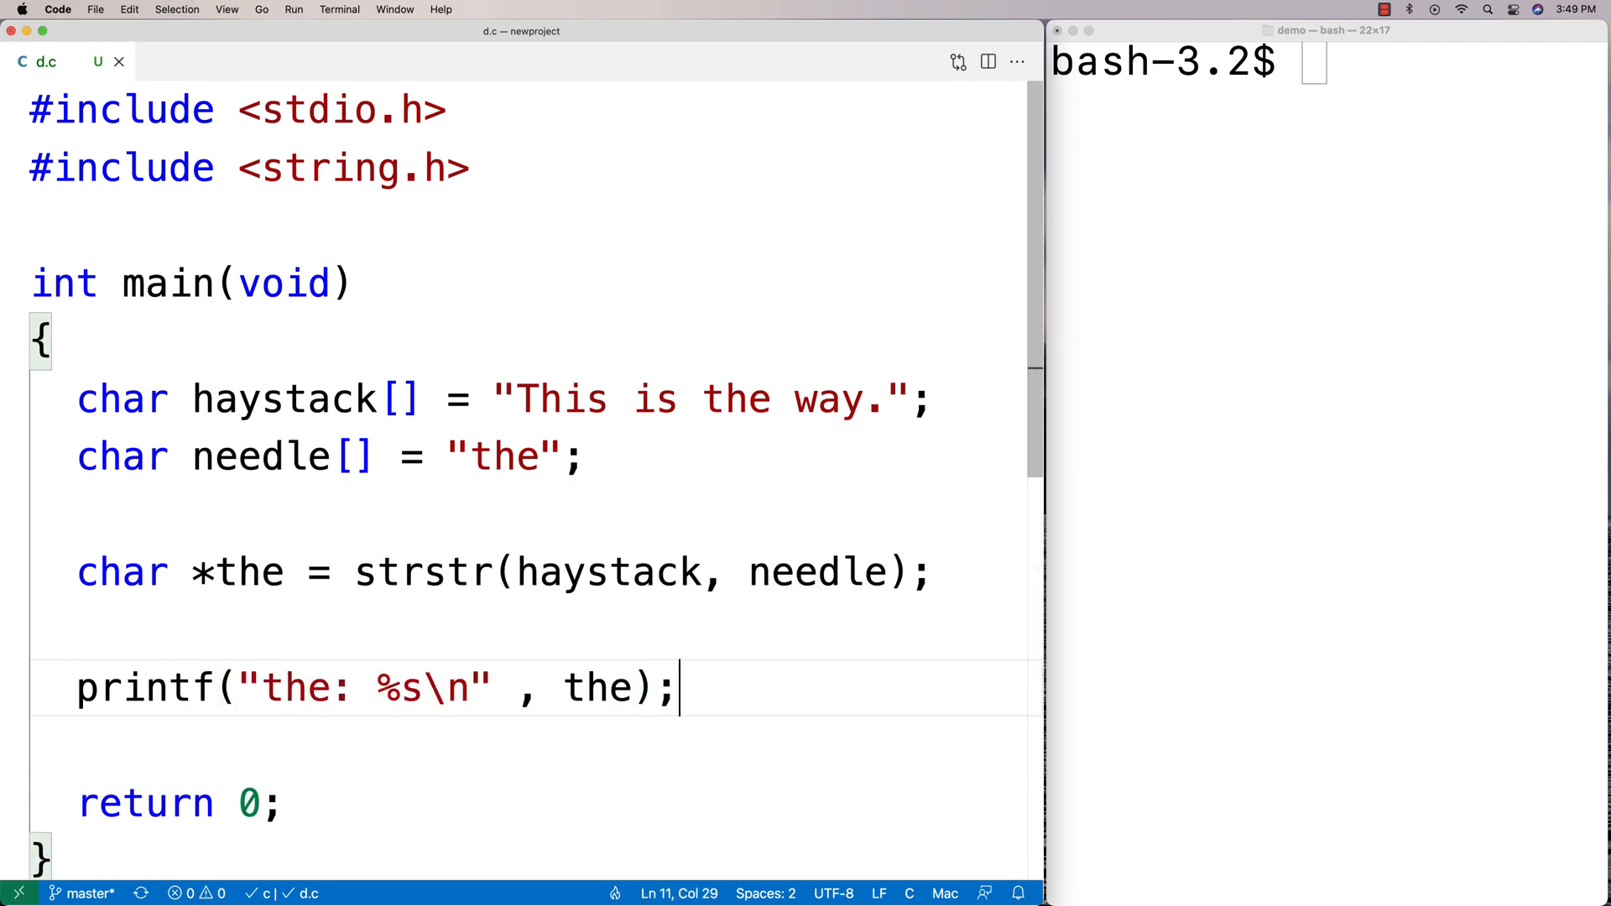
pyautogui.write('gcc -o d d.c')
pyautogui.write('./d')
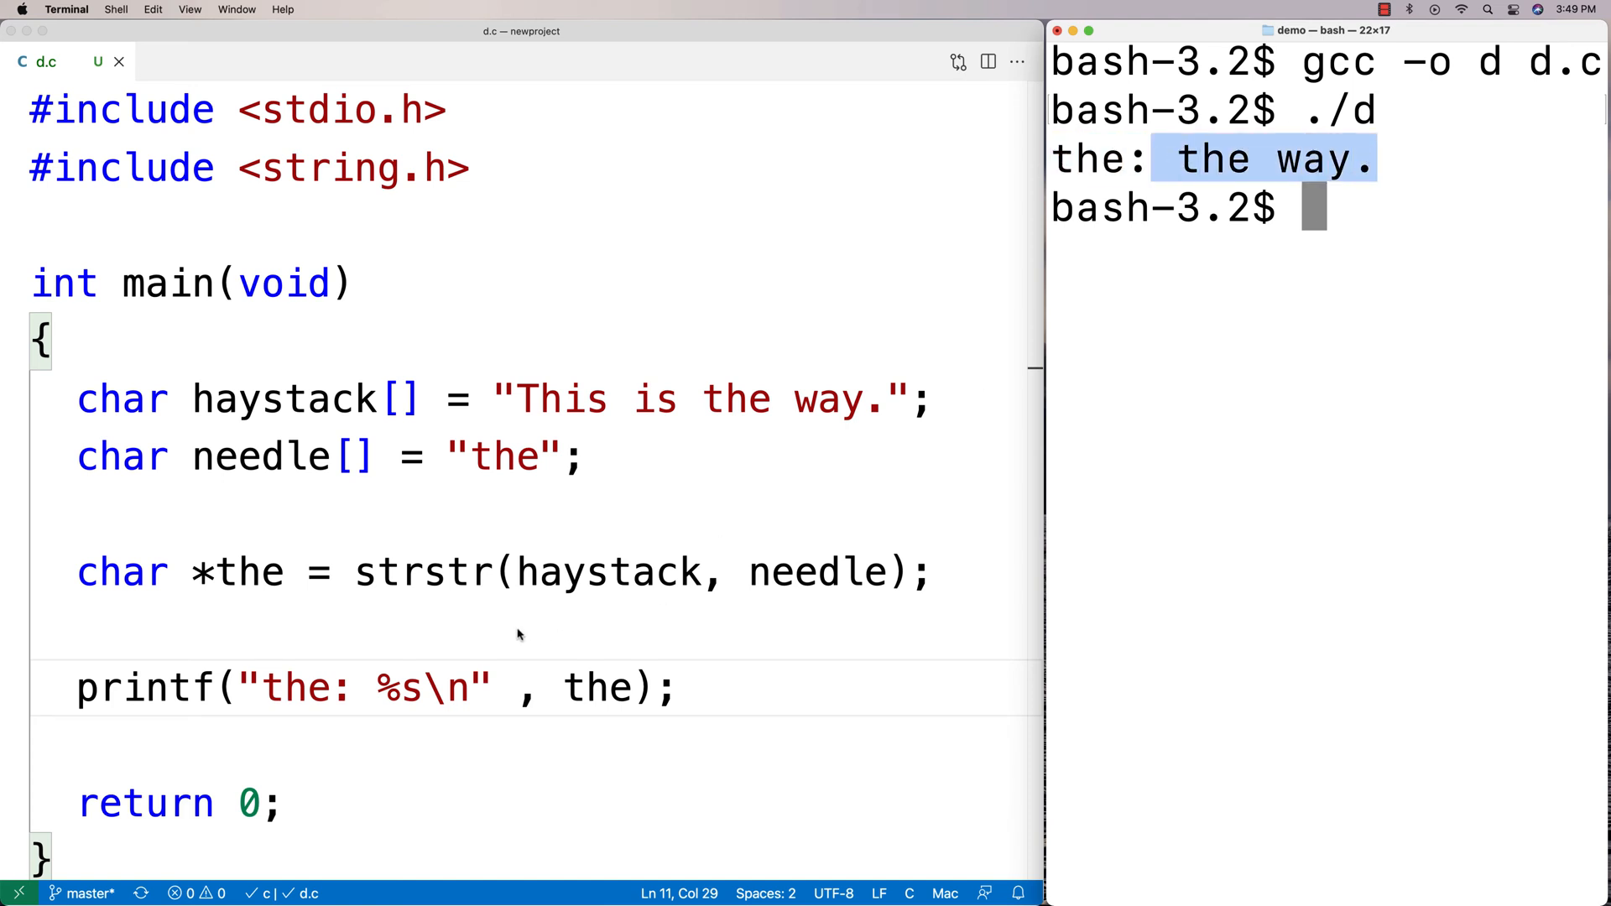
# Highlight "the" in the haystack string and the variable the in the printf to show where the match begins.
pyautogui.click(816, 573)
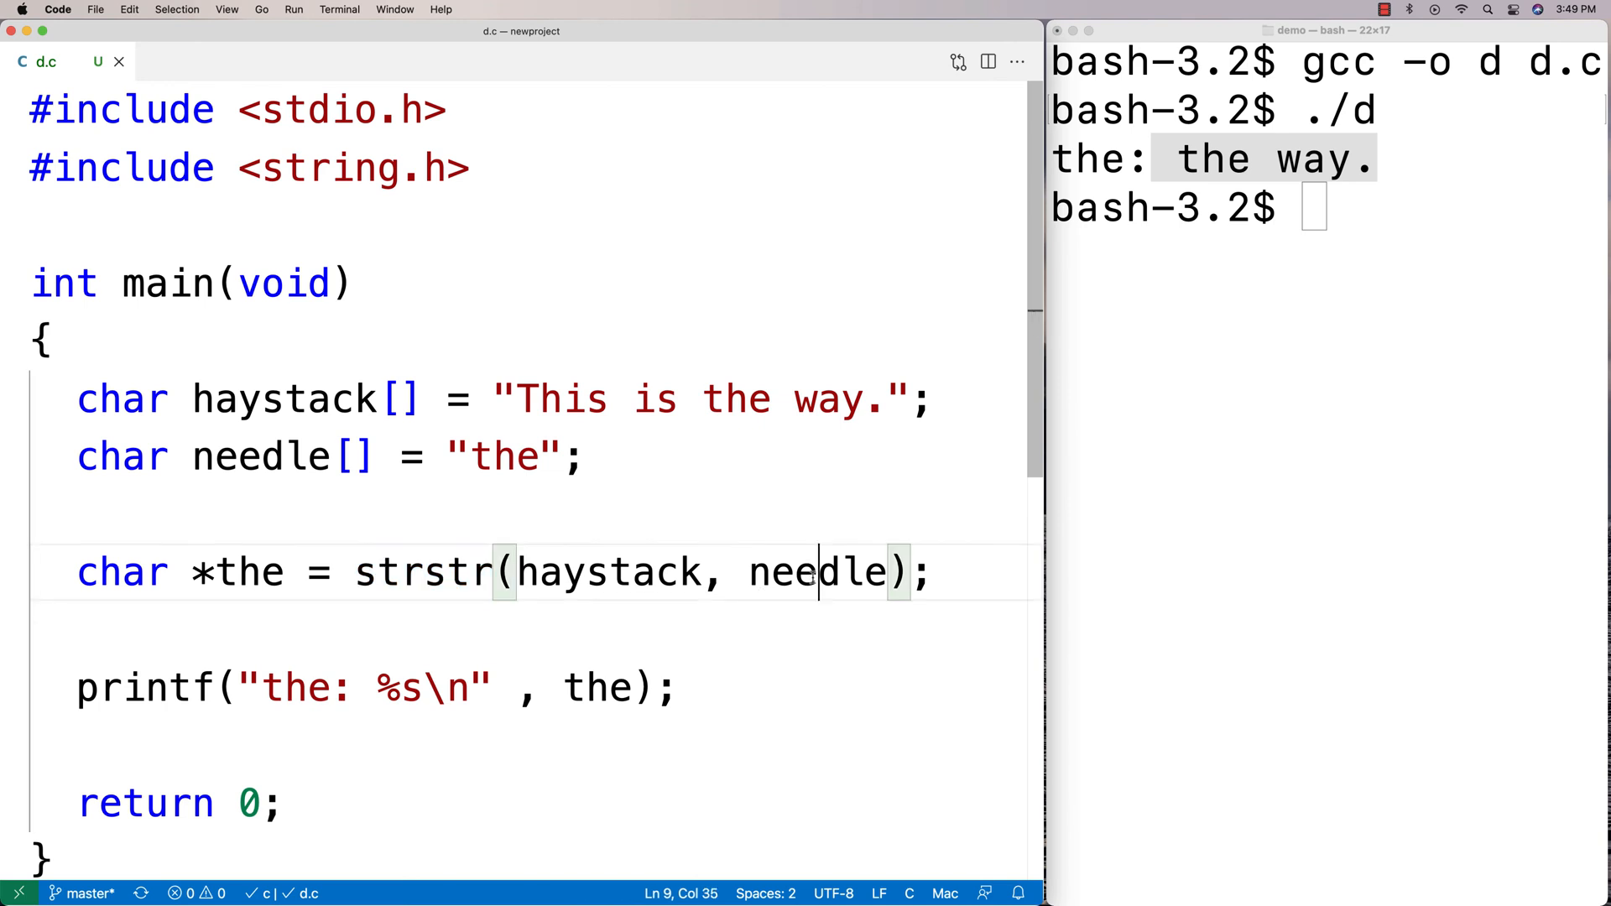
pyautogui.doubleClick(609, 572)
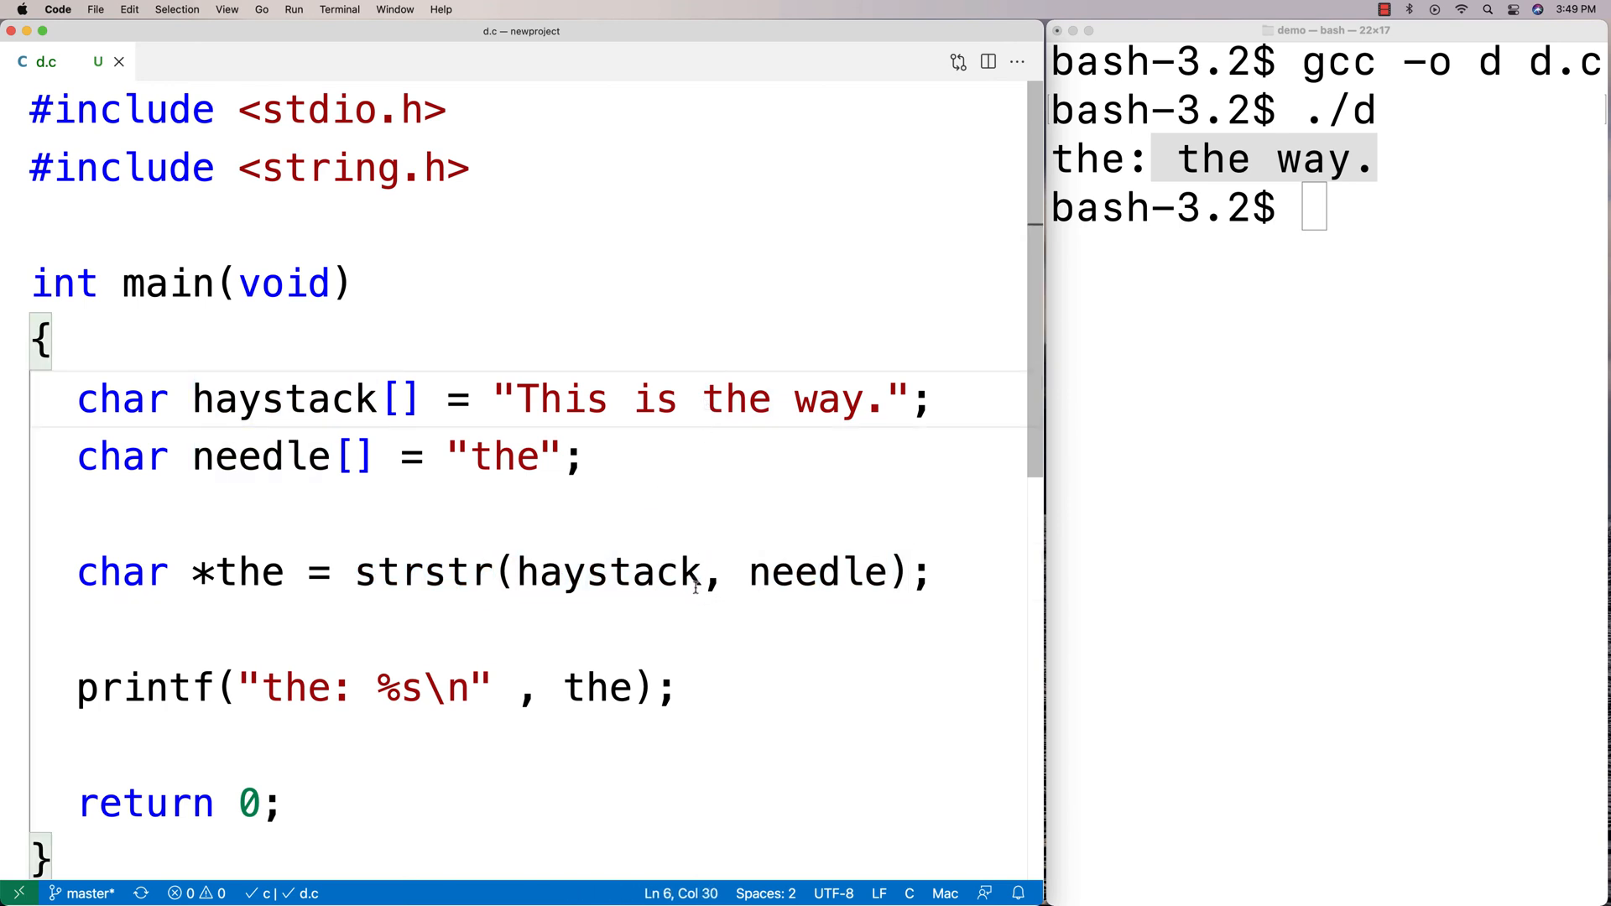
pyautogui.moveTo(562, 661)
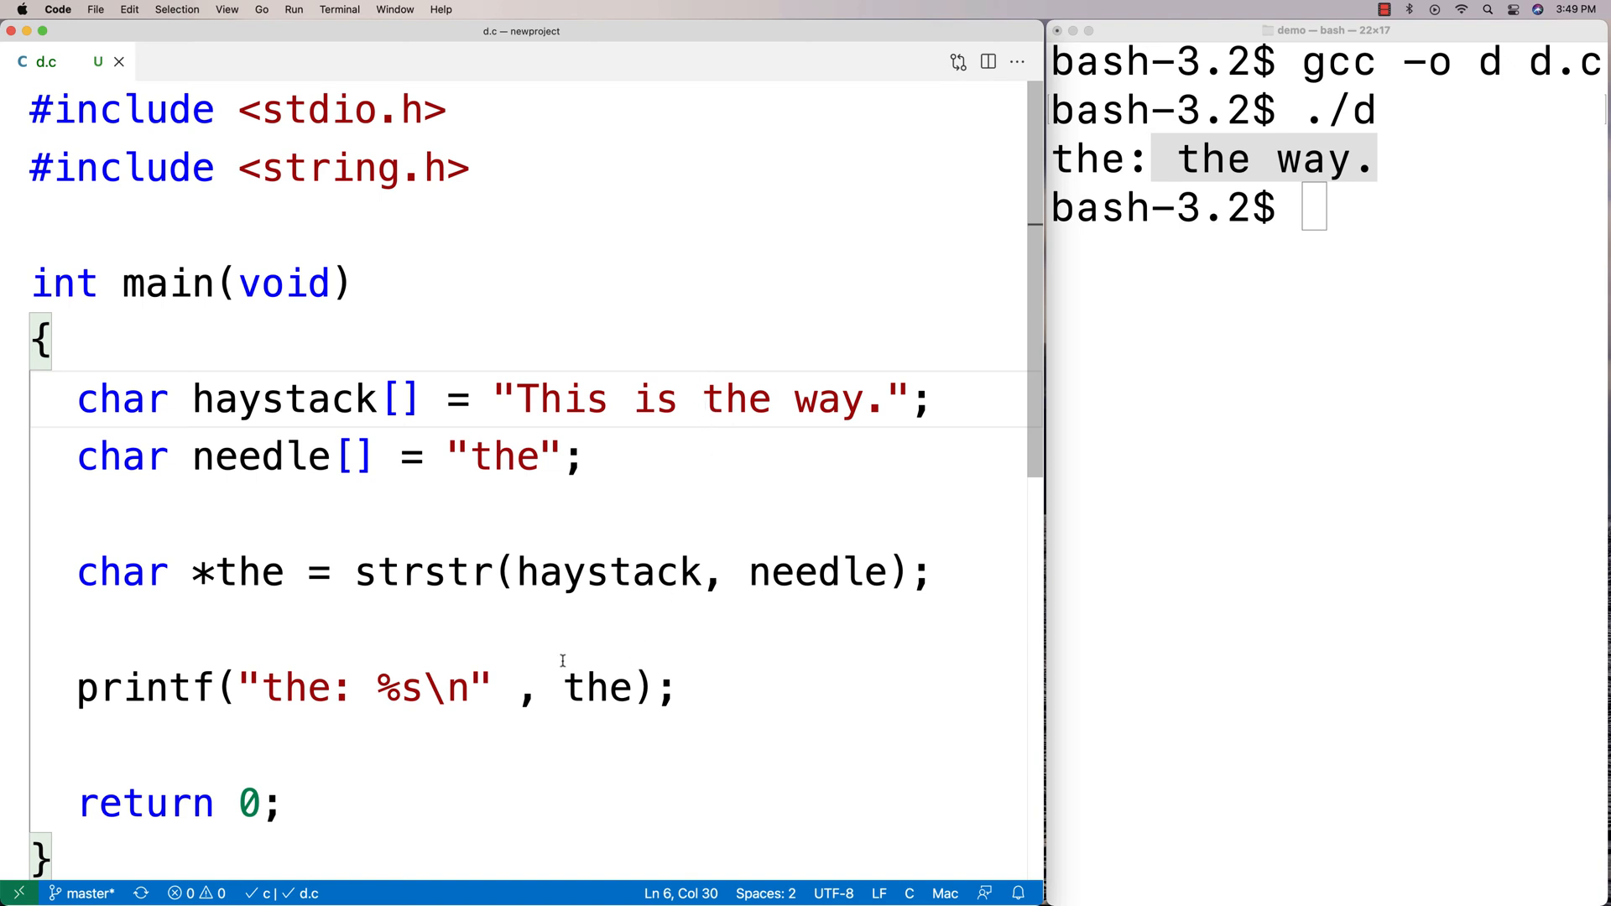
pyautogui.doubleClick(597, 687)
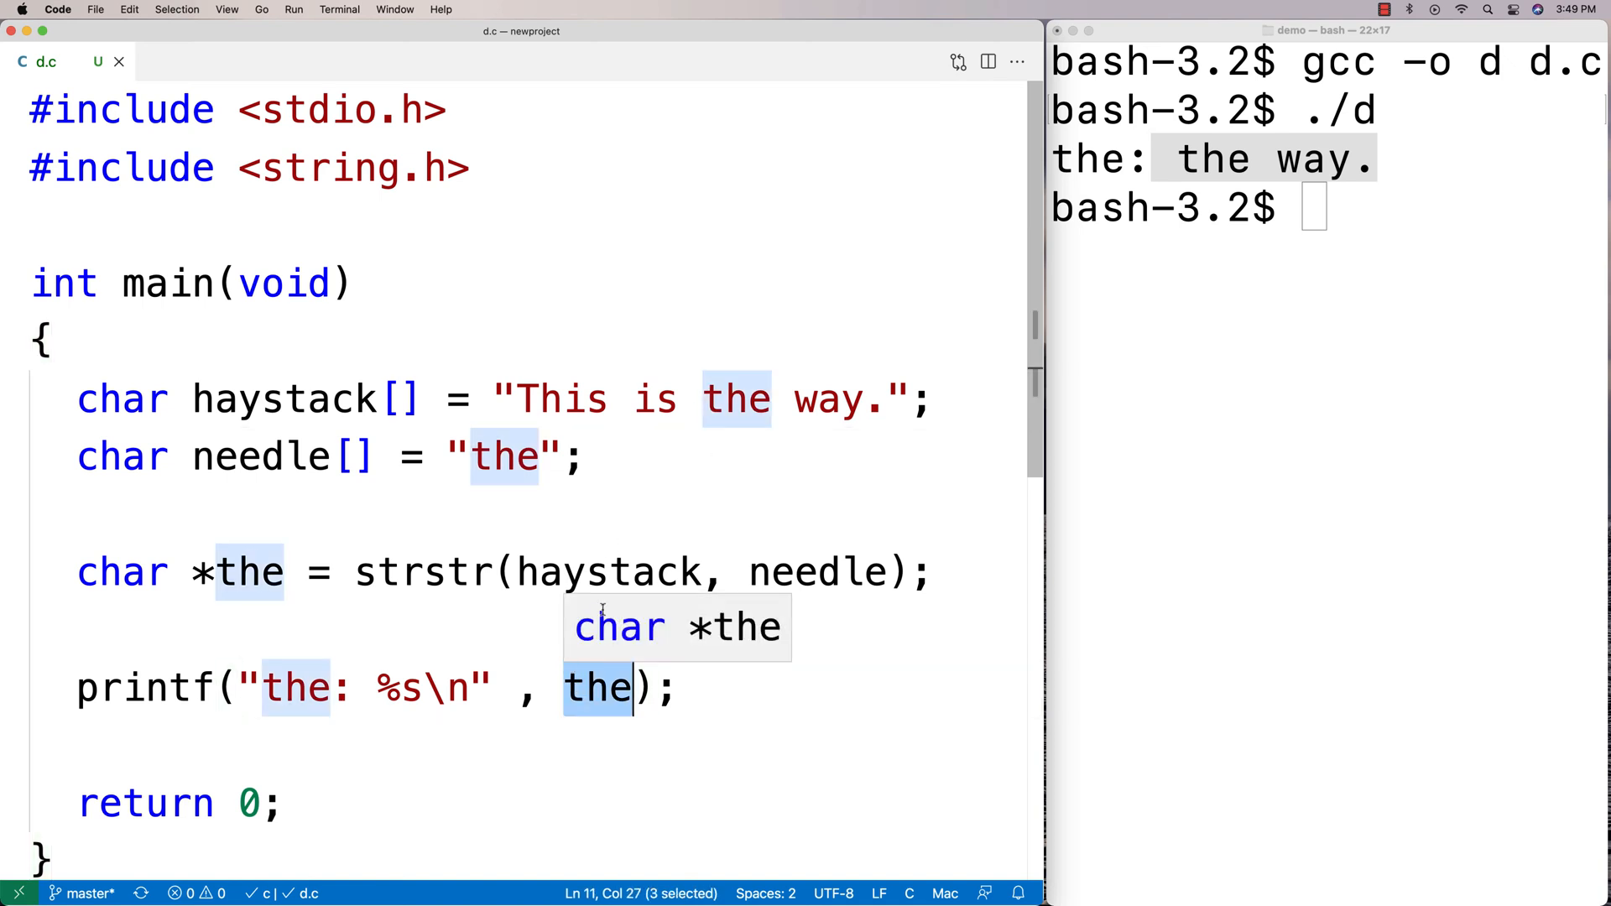
pyautogui.moveTo(735, 400)
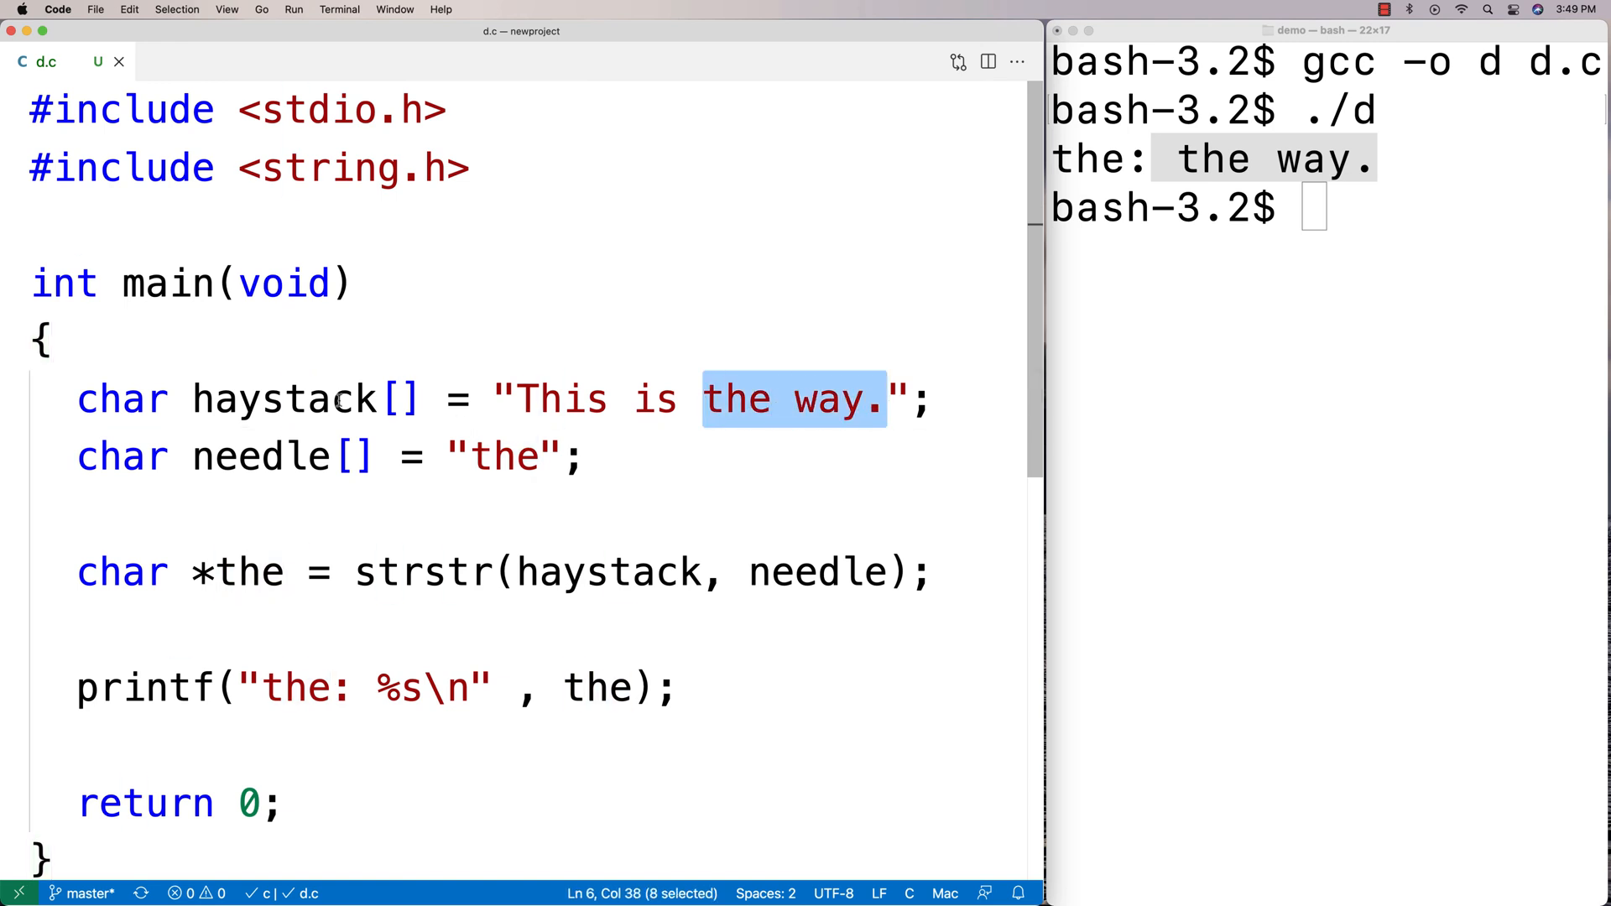
pyautogui.doubleClick(736, 399)
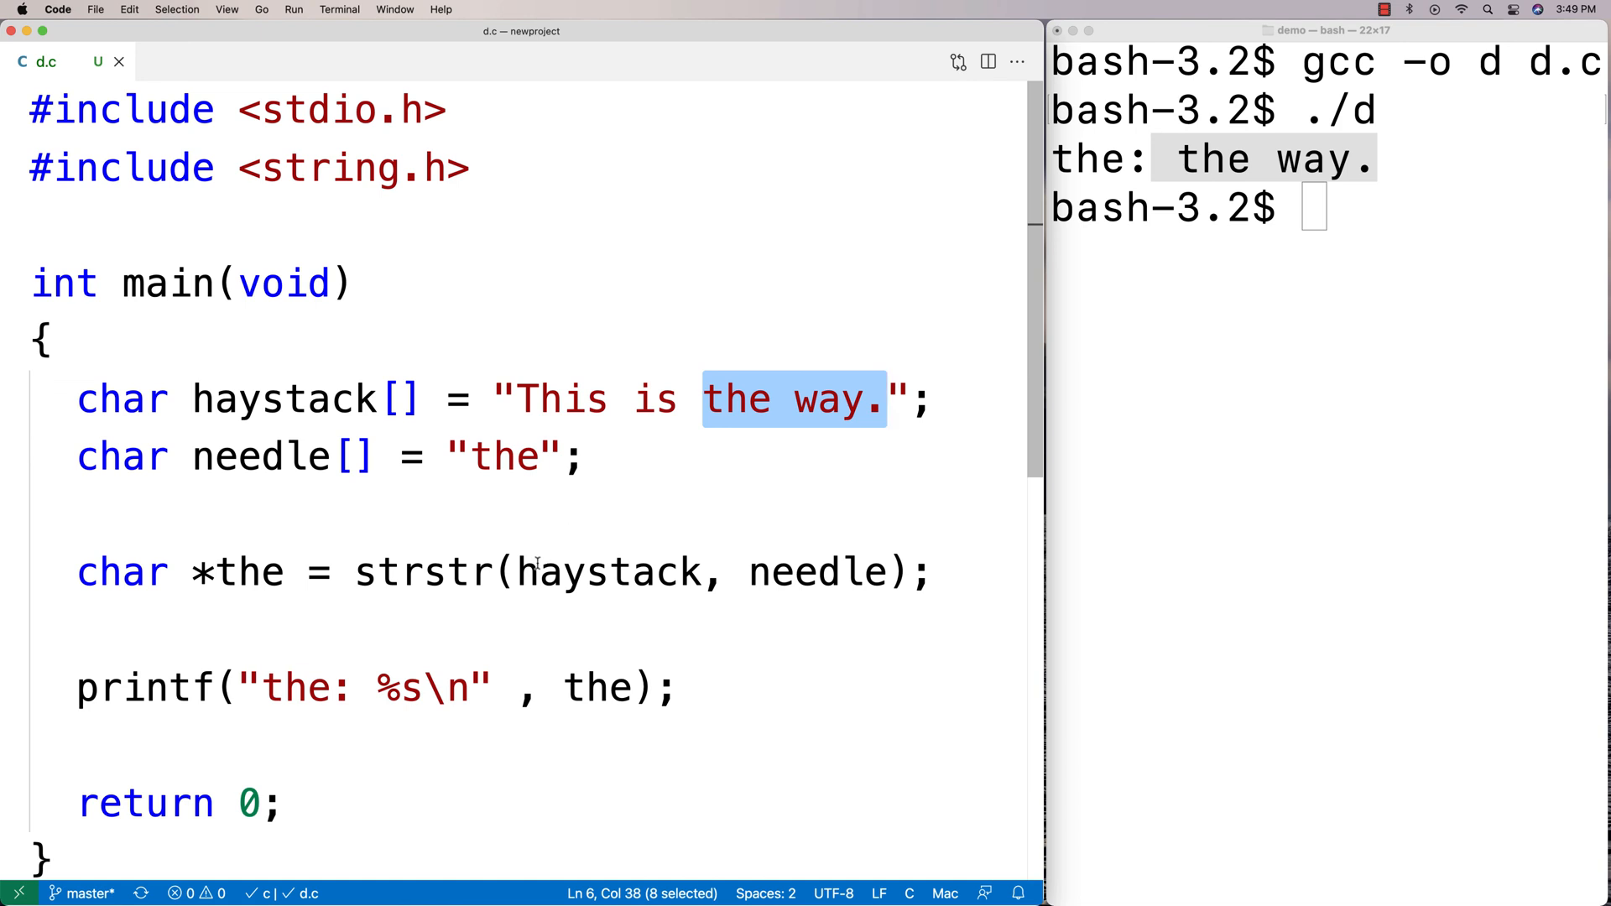
pyautogui.moveTo(423, 626)
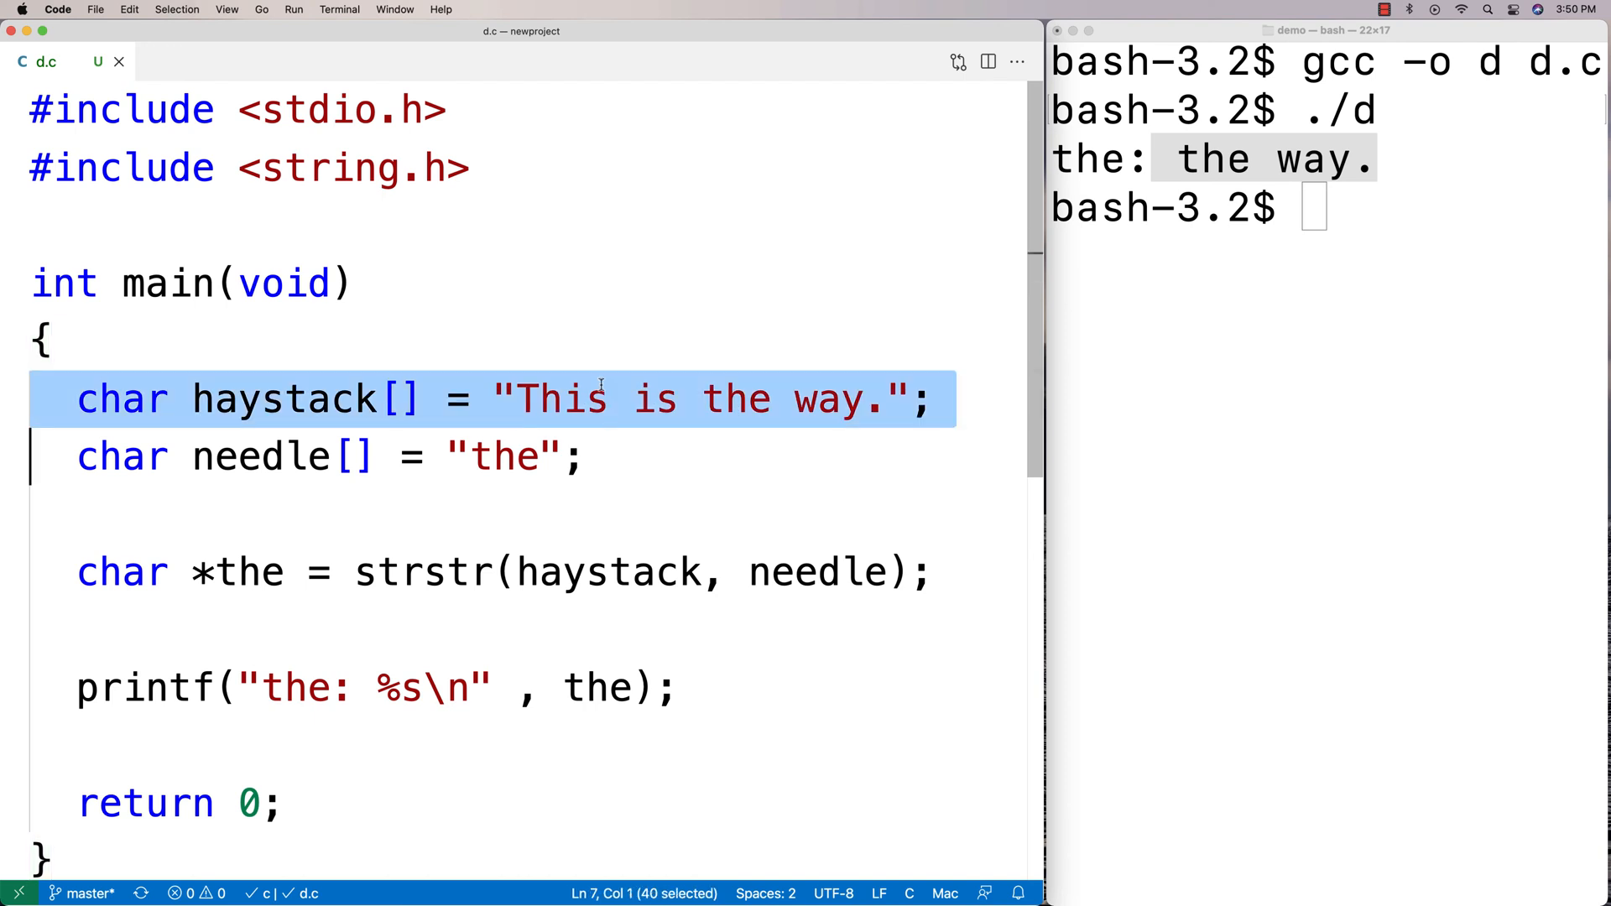
pyautogui.moveTo(664, 620)
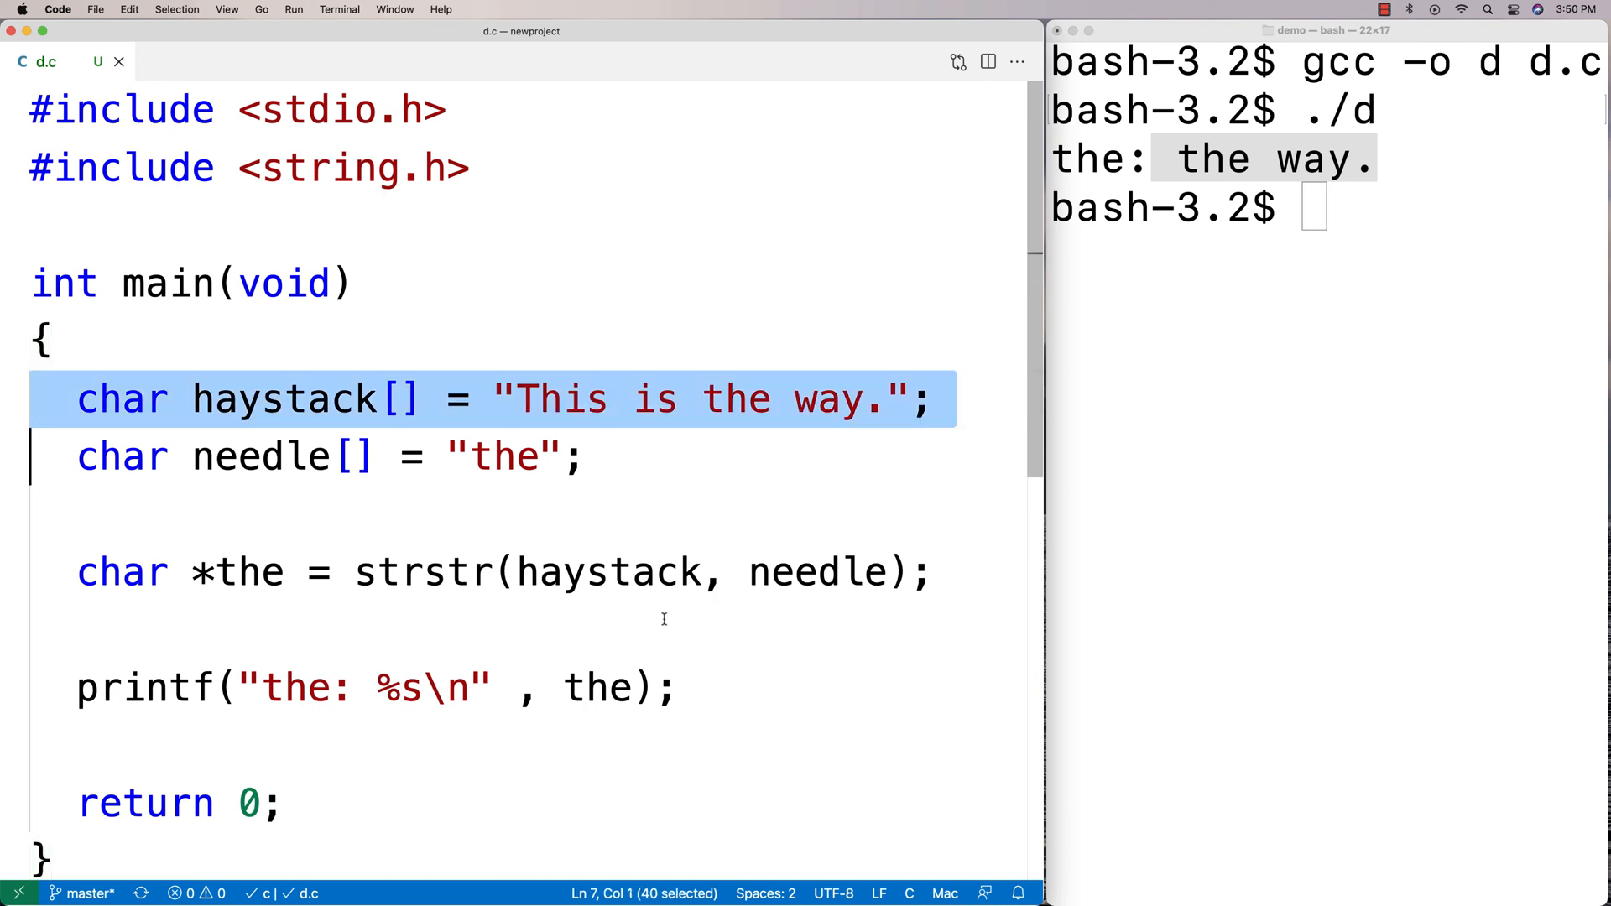
pyautogui.moveTo(701, 678)
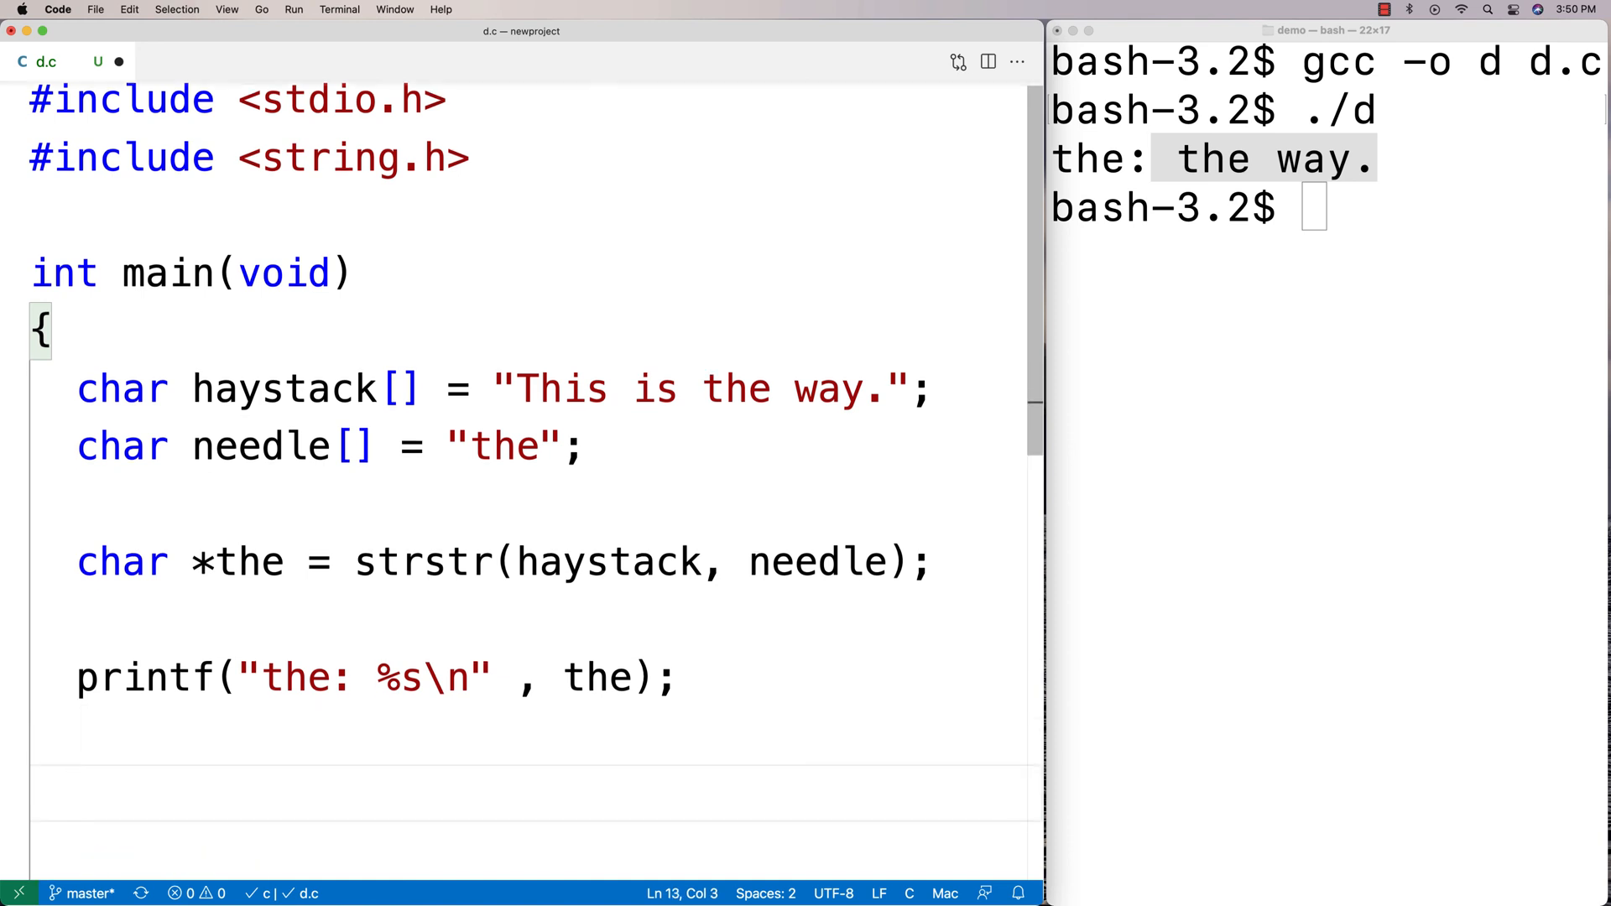
# Declare char now[] = "now" and char *fail = strstr(haystack, now).
pyautogui.write('char now[] = "now')
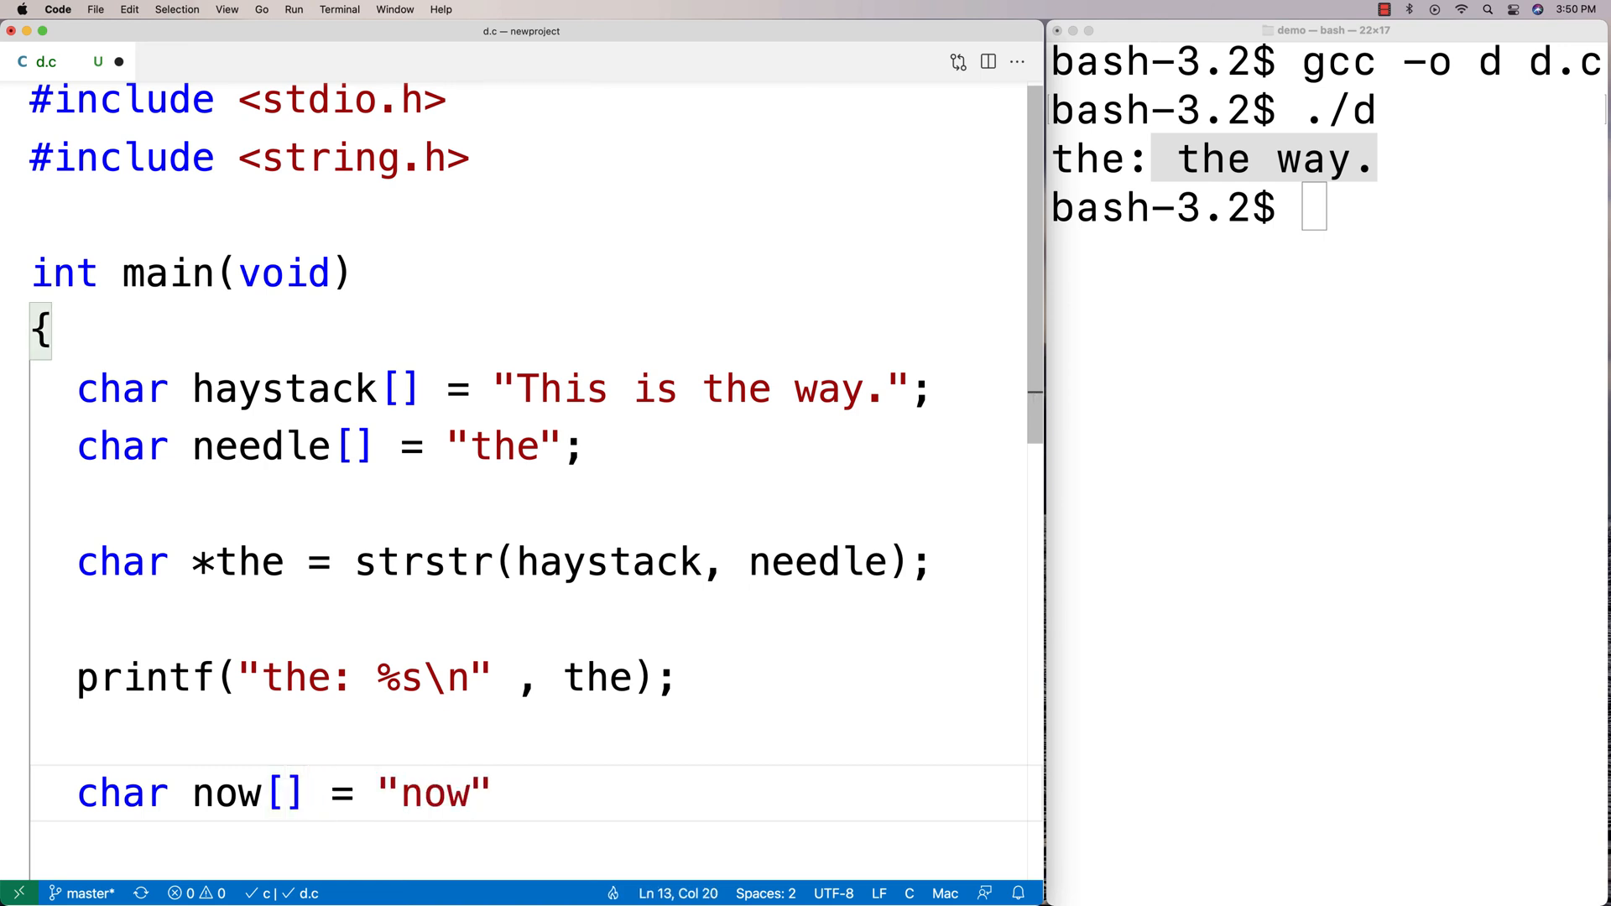
pyautogui.write(';')
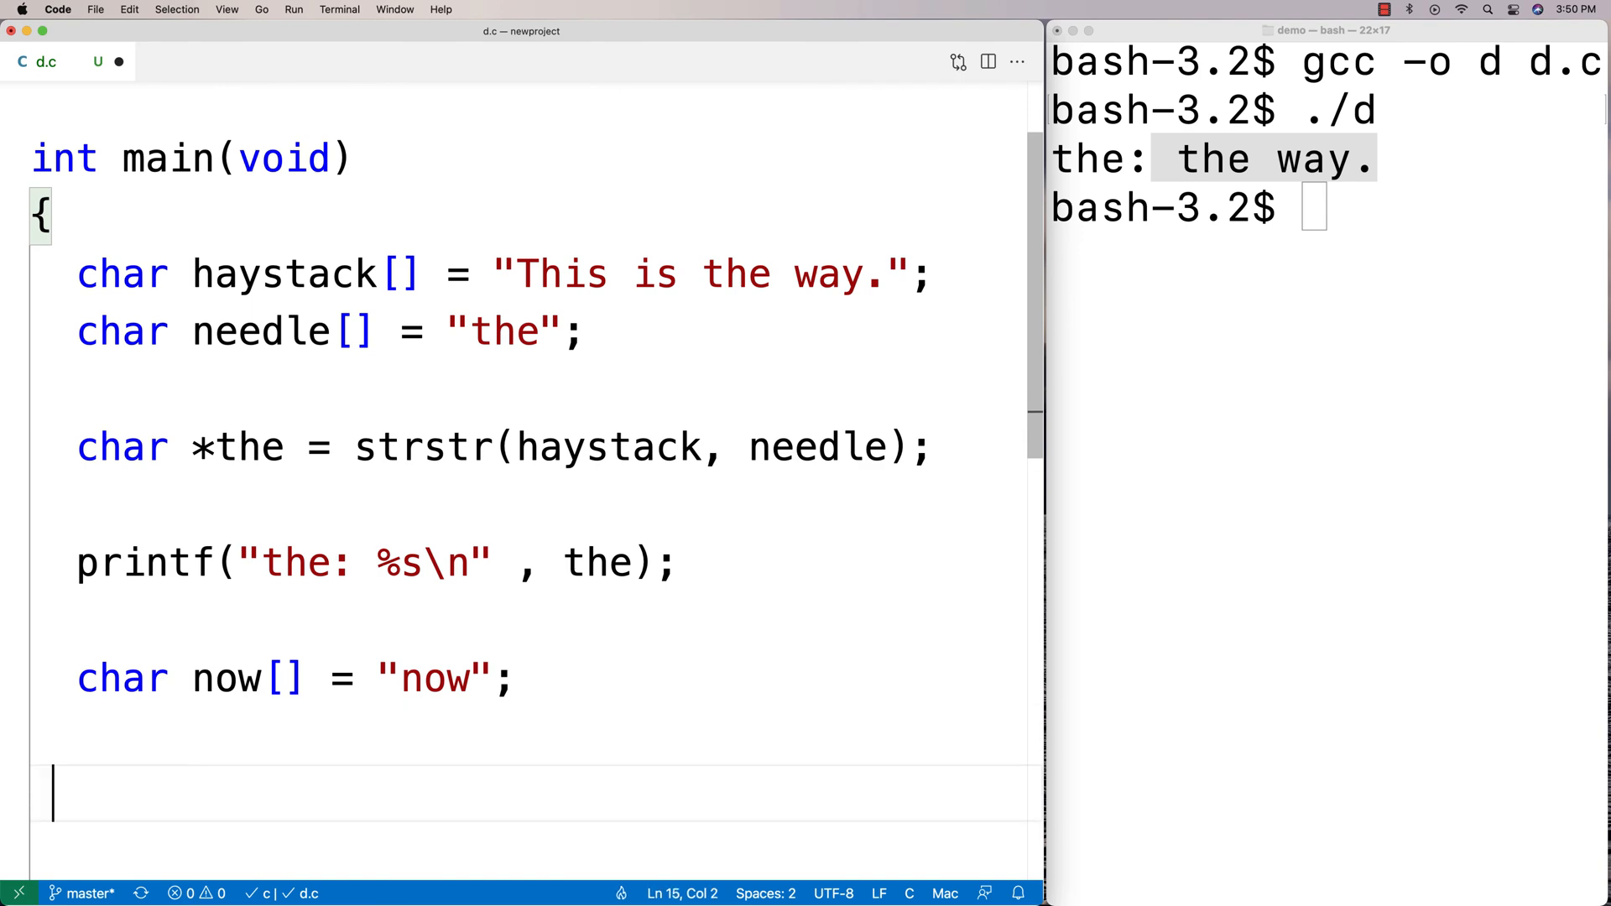
pyautogui.write('char (')
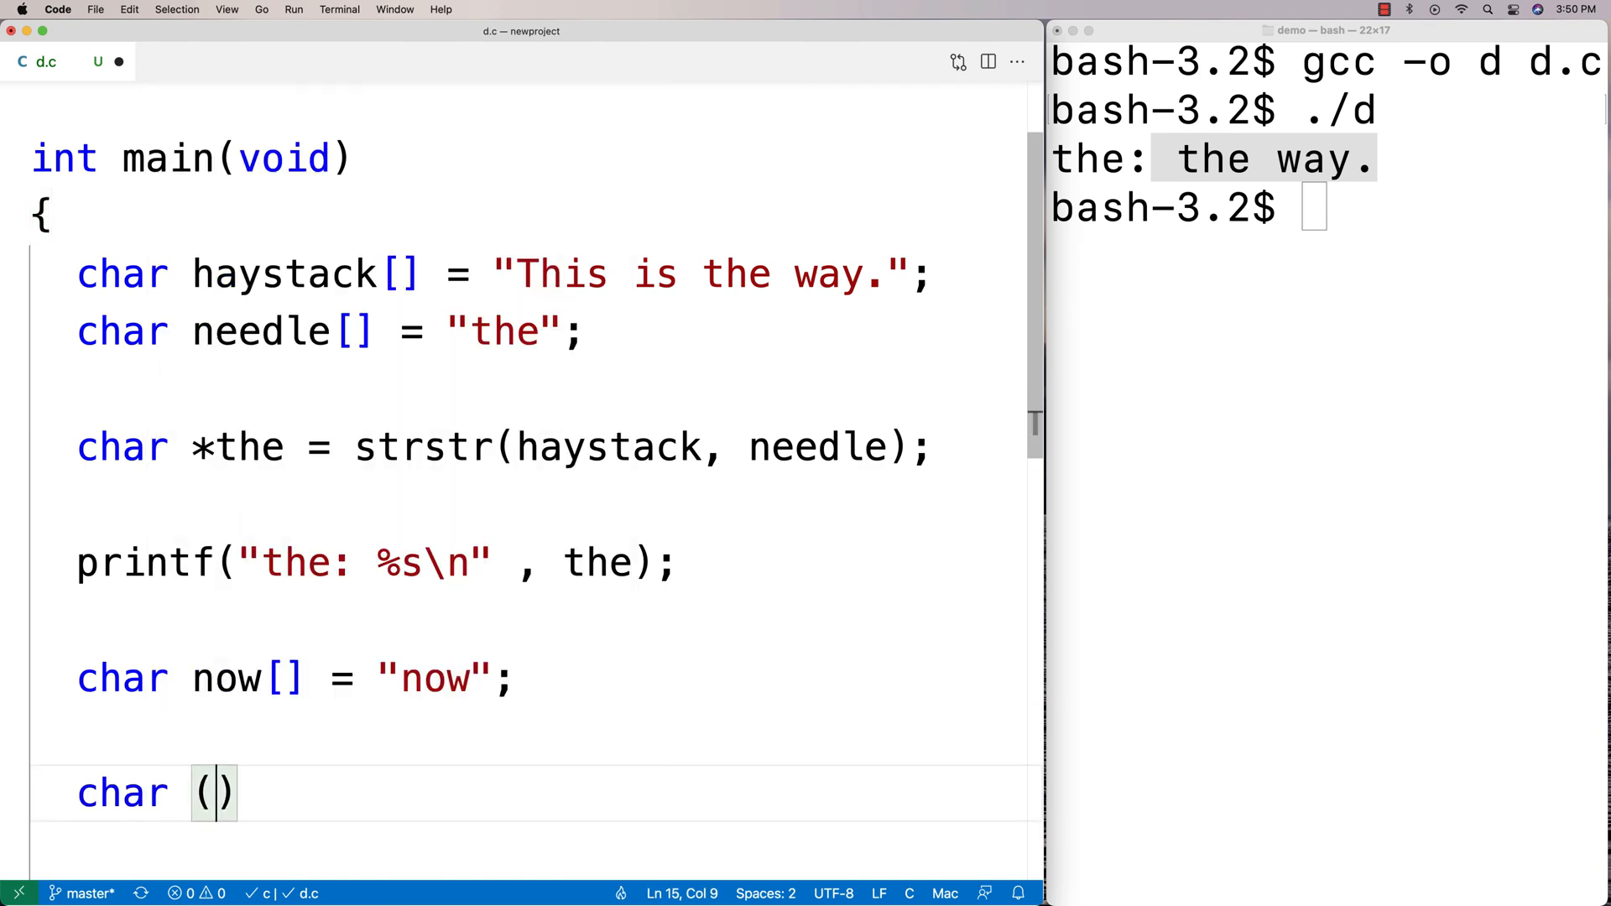
pyautogui.write('*fail =')
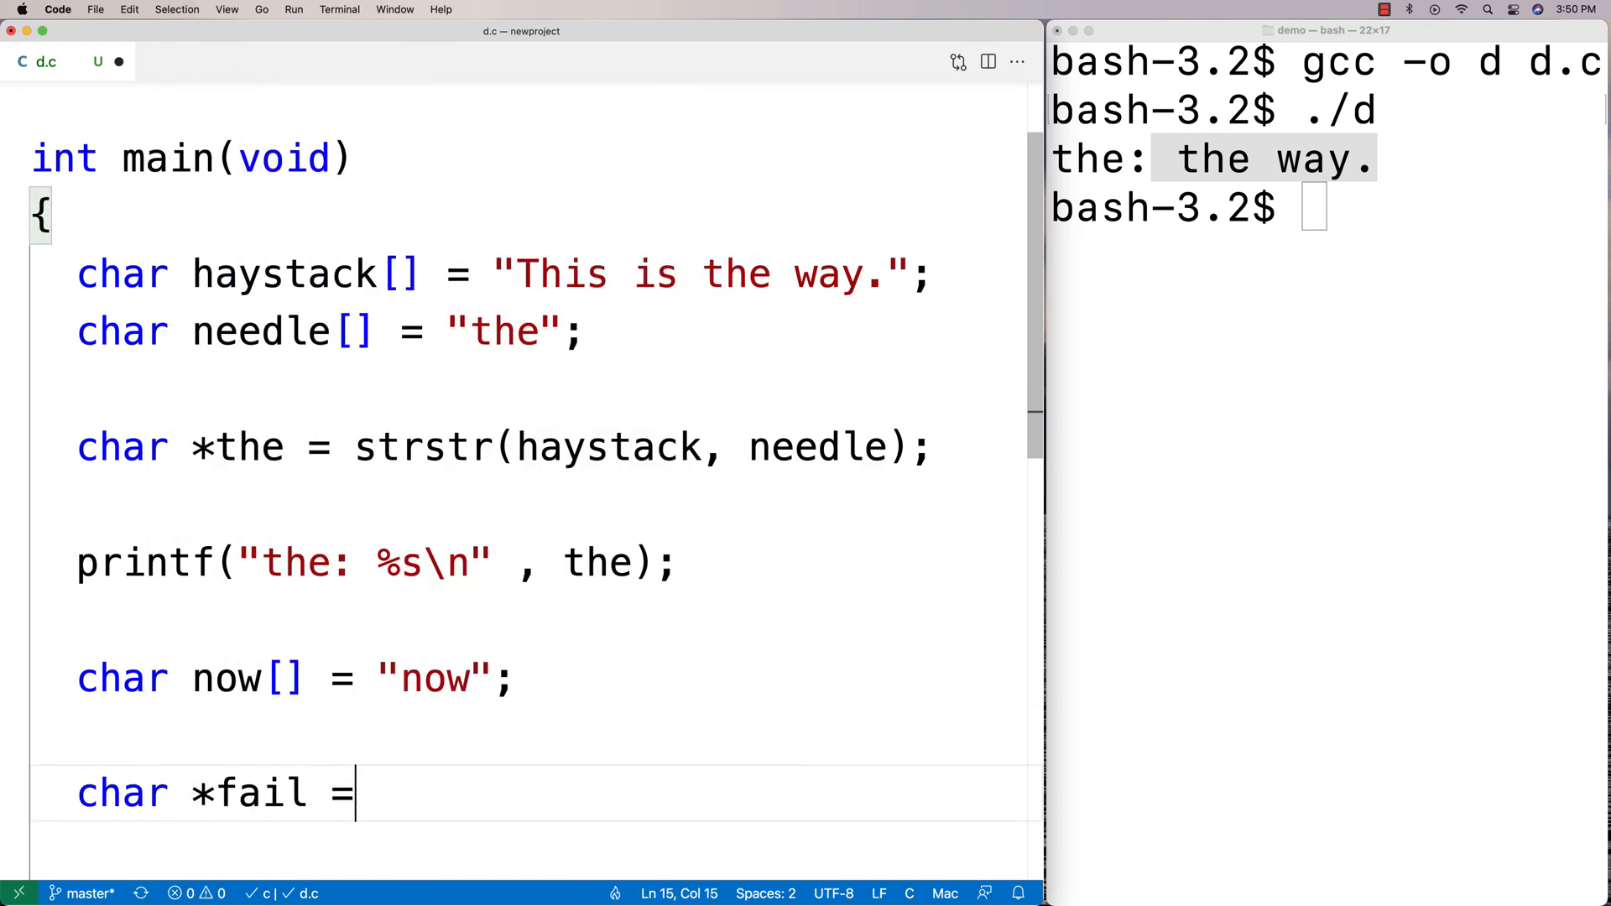
pyautogui.write('strstr(')
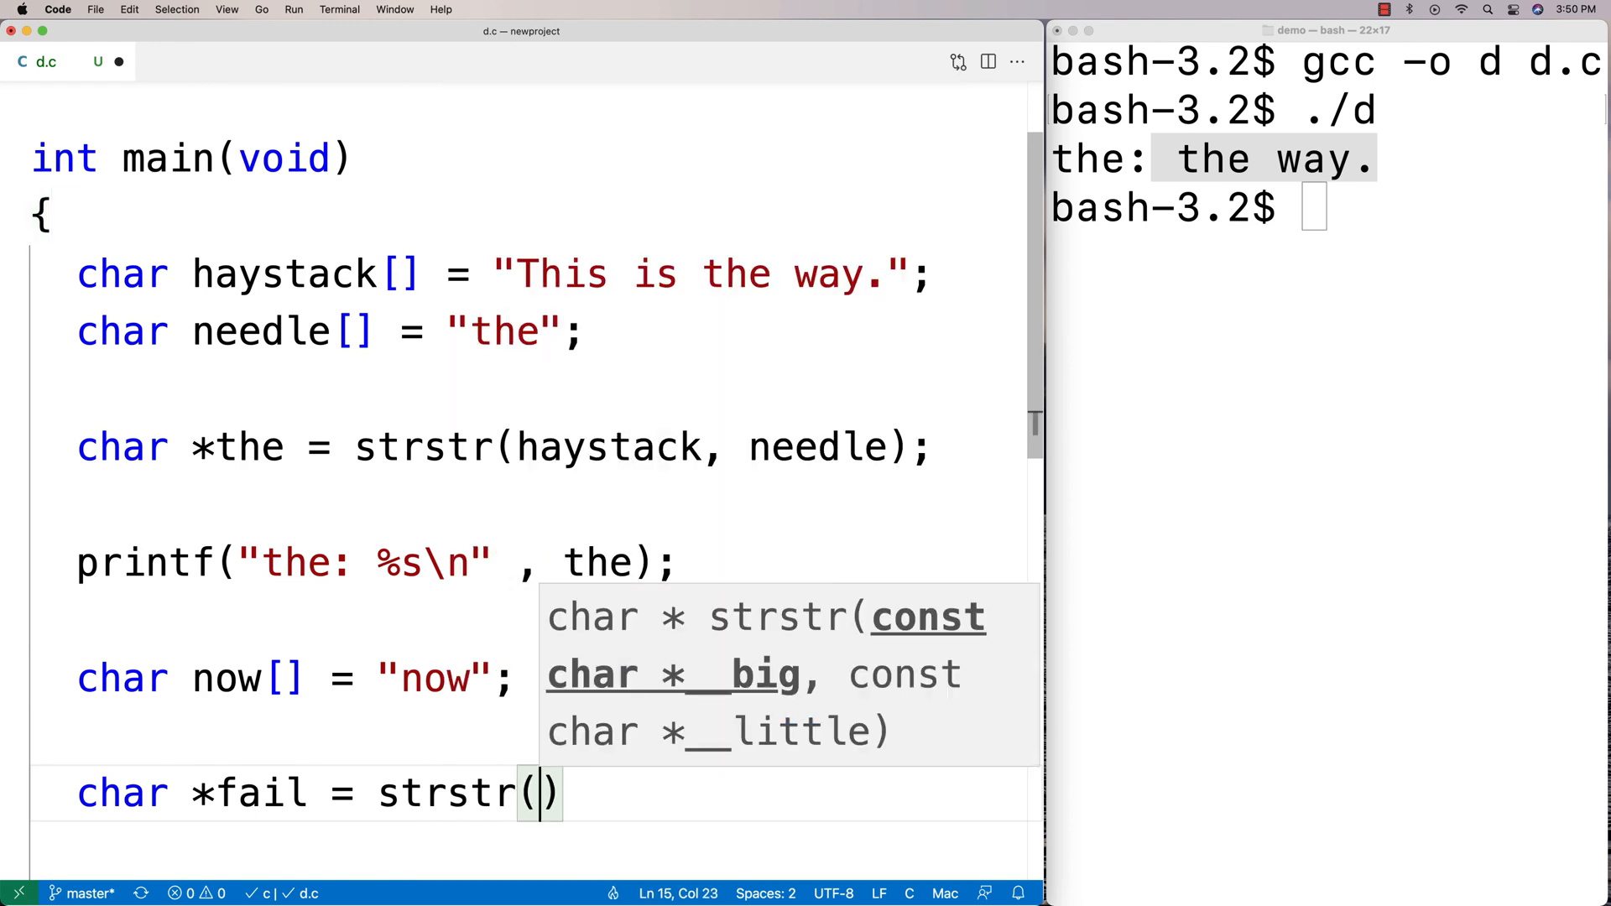
pyautogui.write('haystack, now')
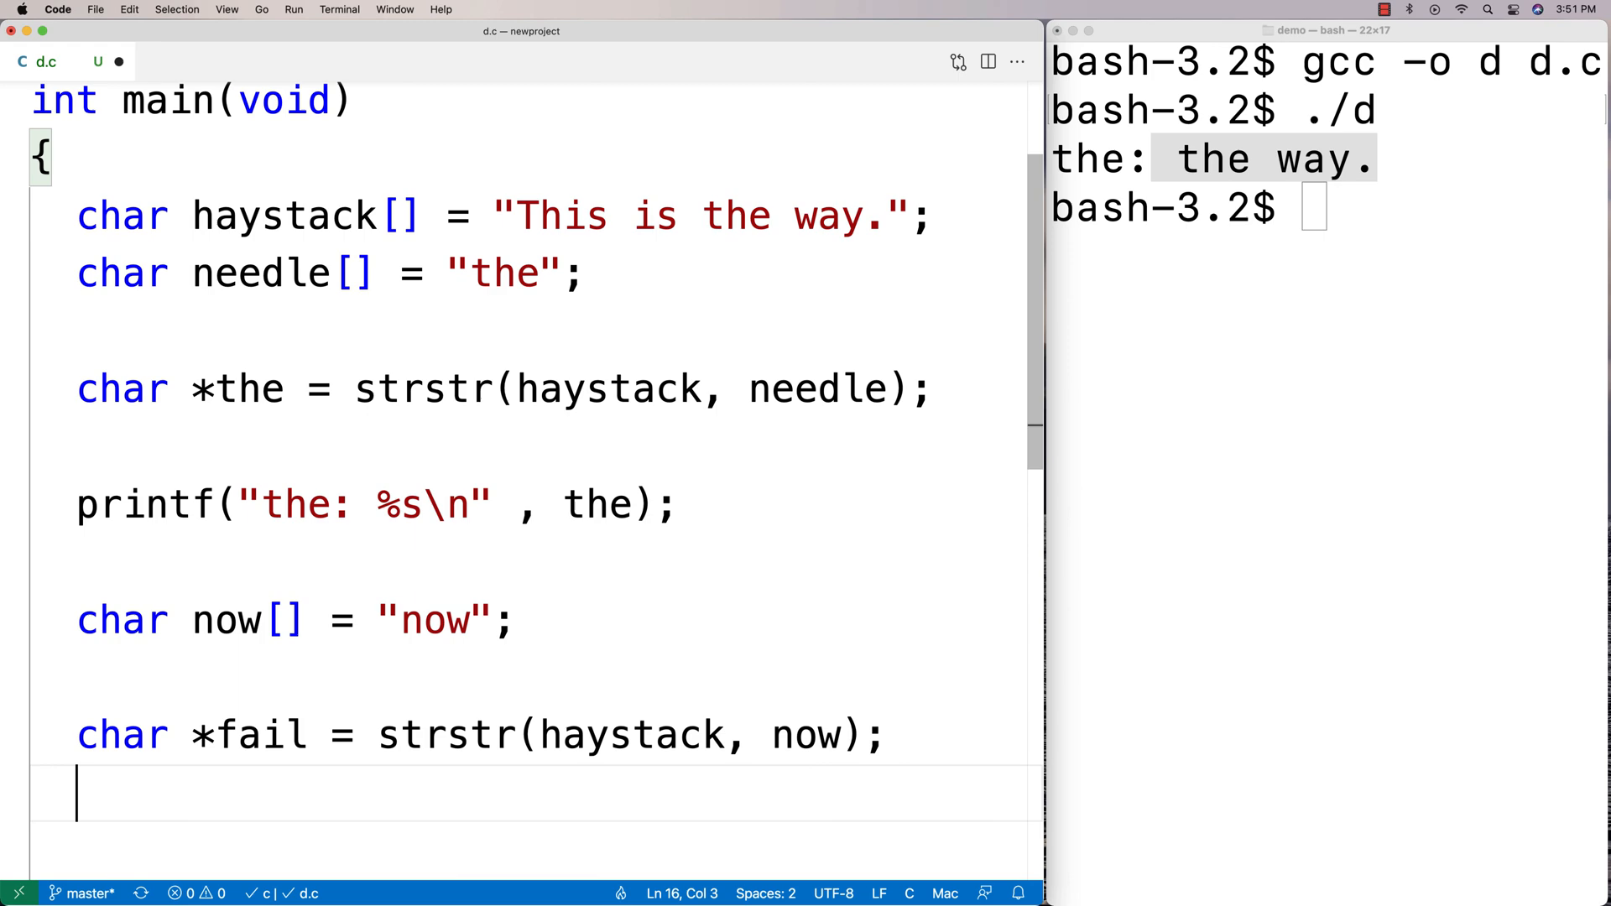
# Add if (fail == NULL) printf("failed to find string!\n") below it.
pyautogui.scroll(-3)
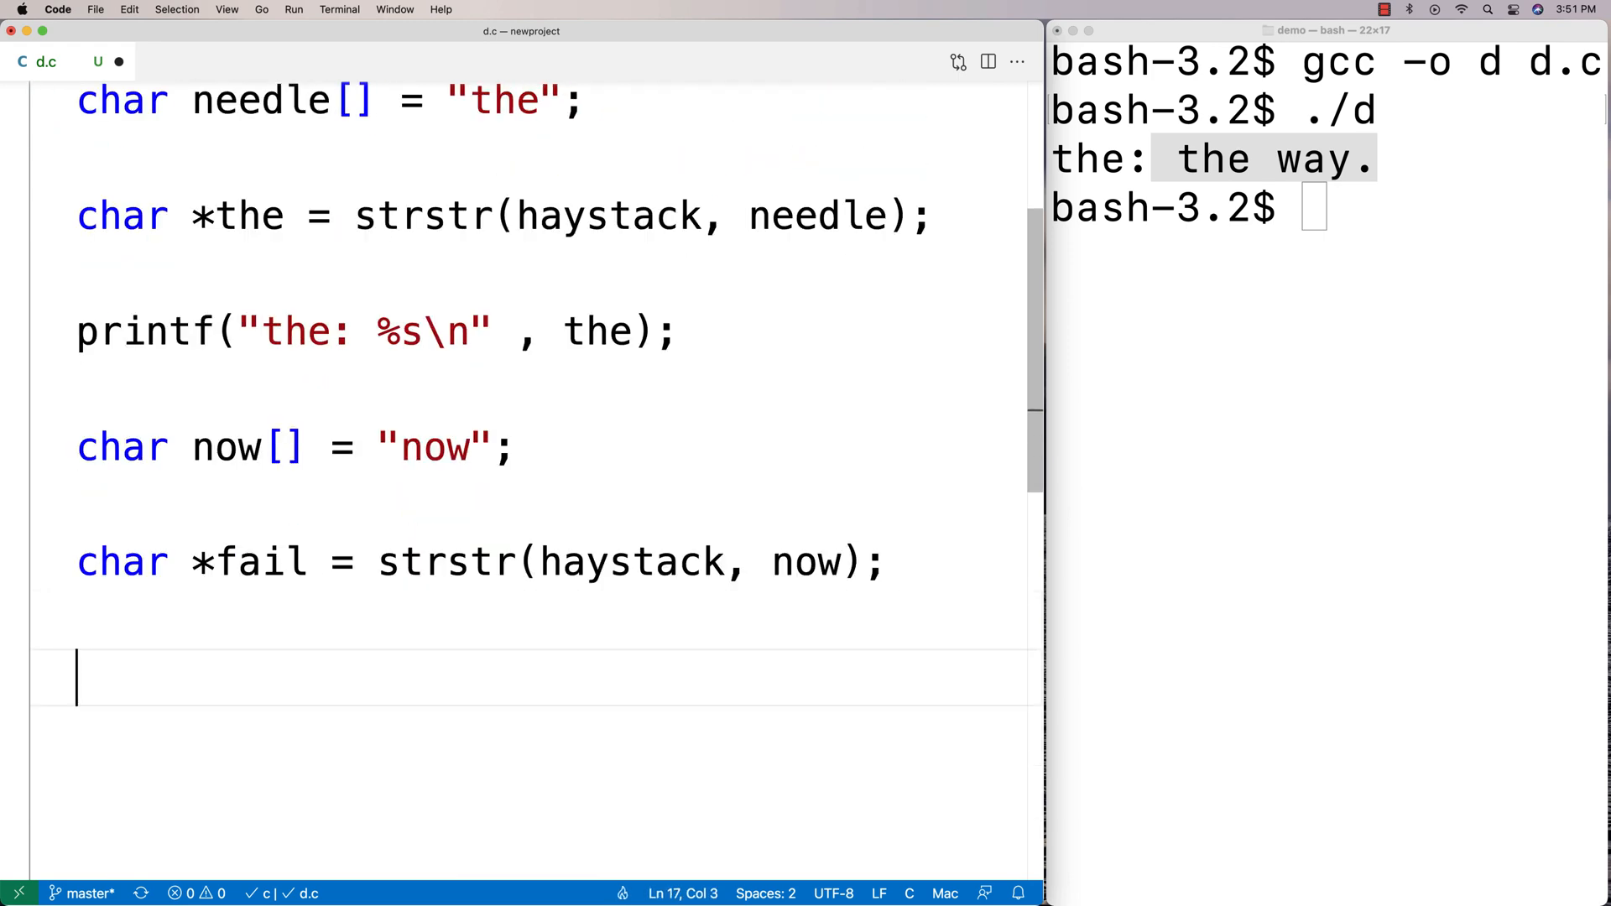
pyautogui.write('if (fail ==')
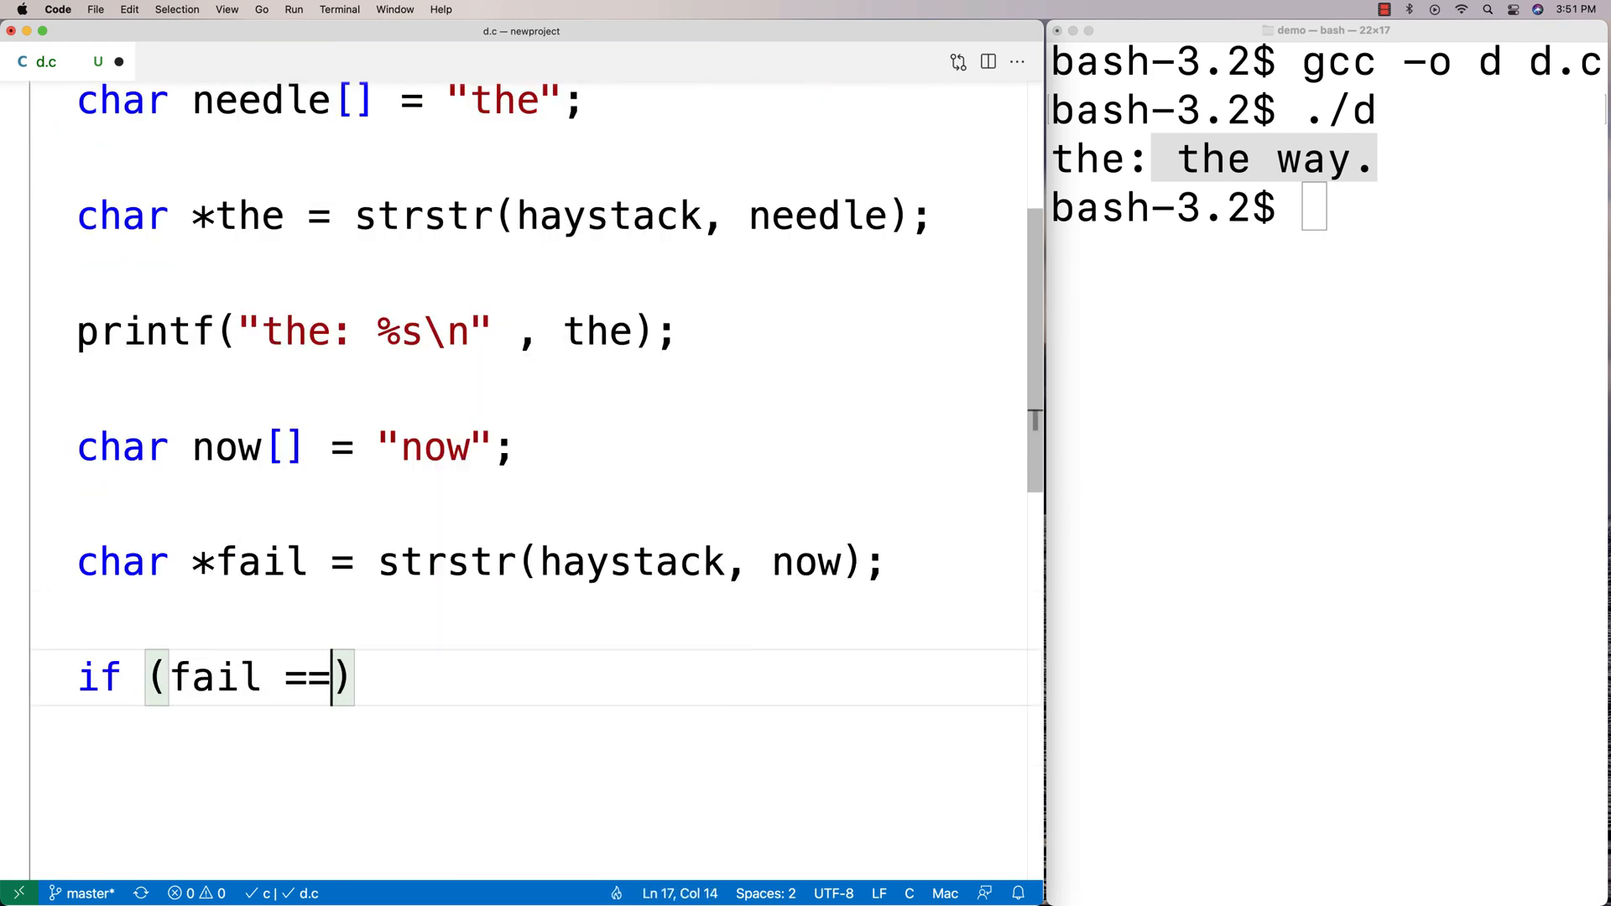
pyautogui.write('NULL')
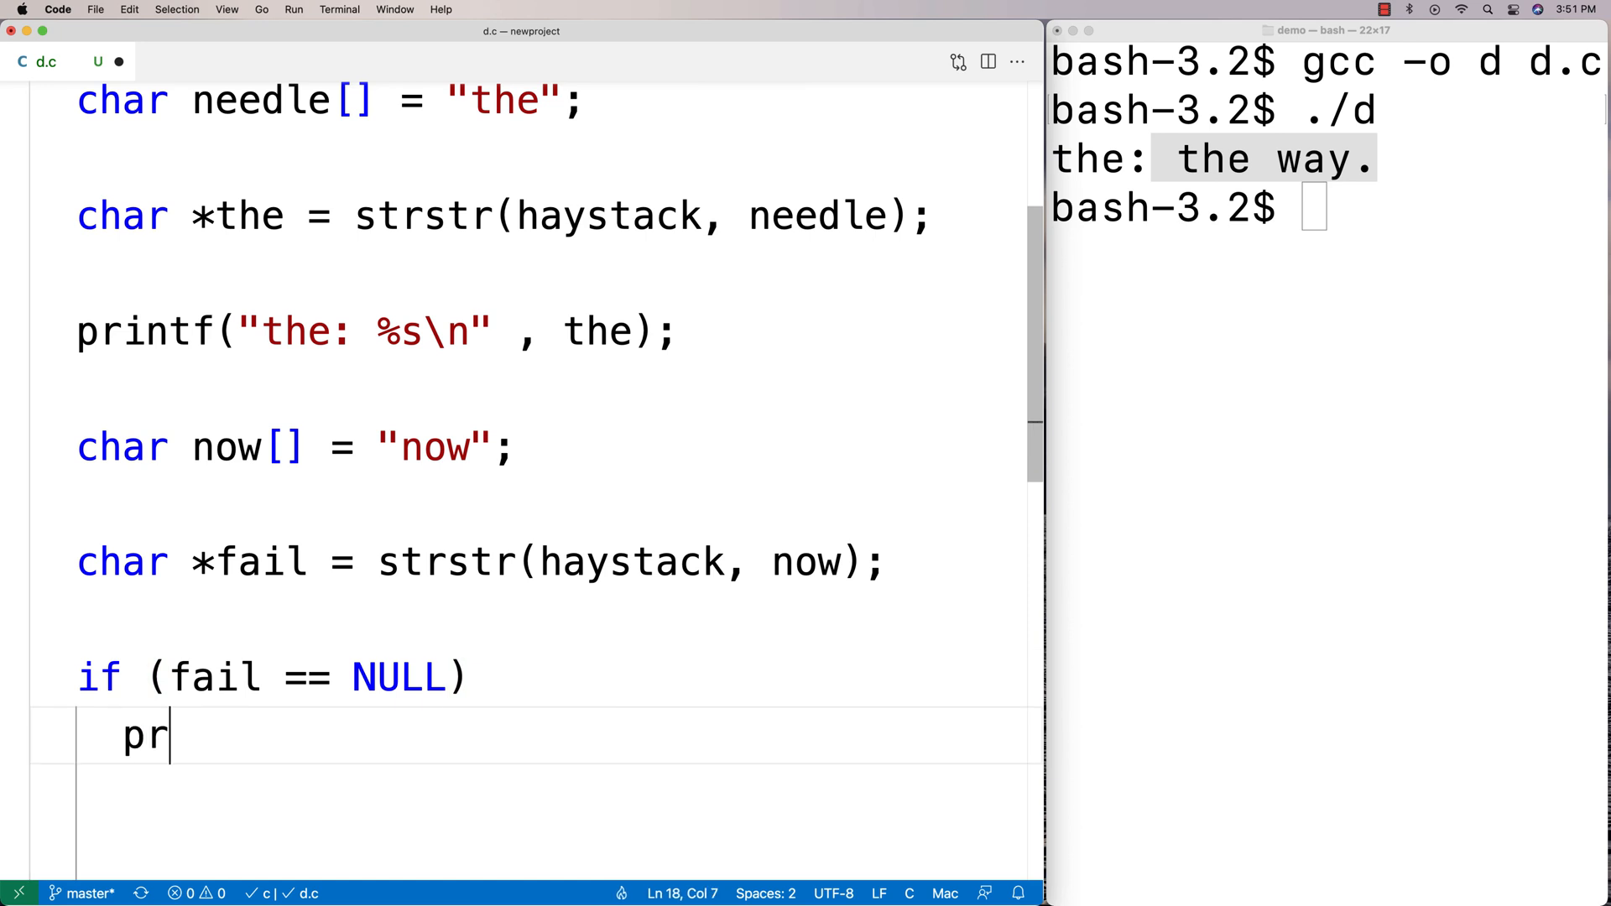
pyautogui.write('intf("failed to"')
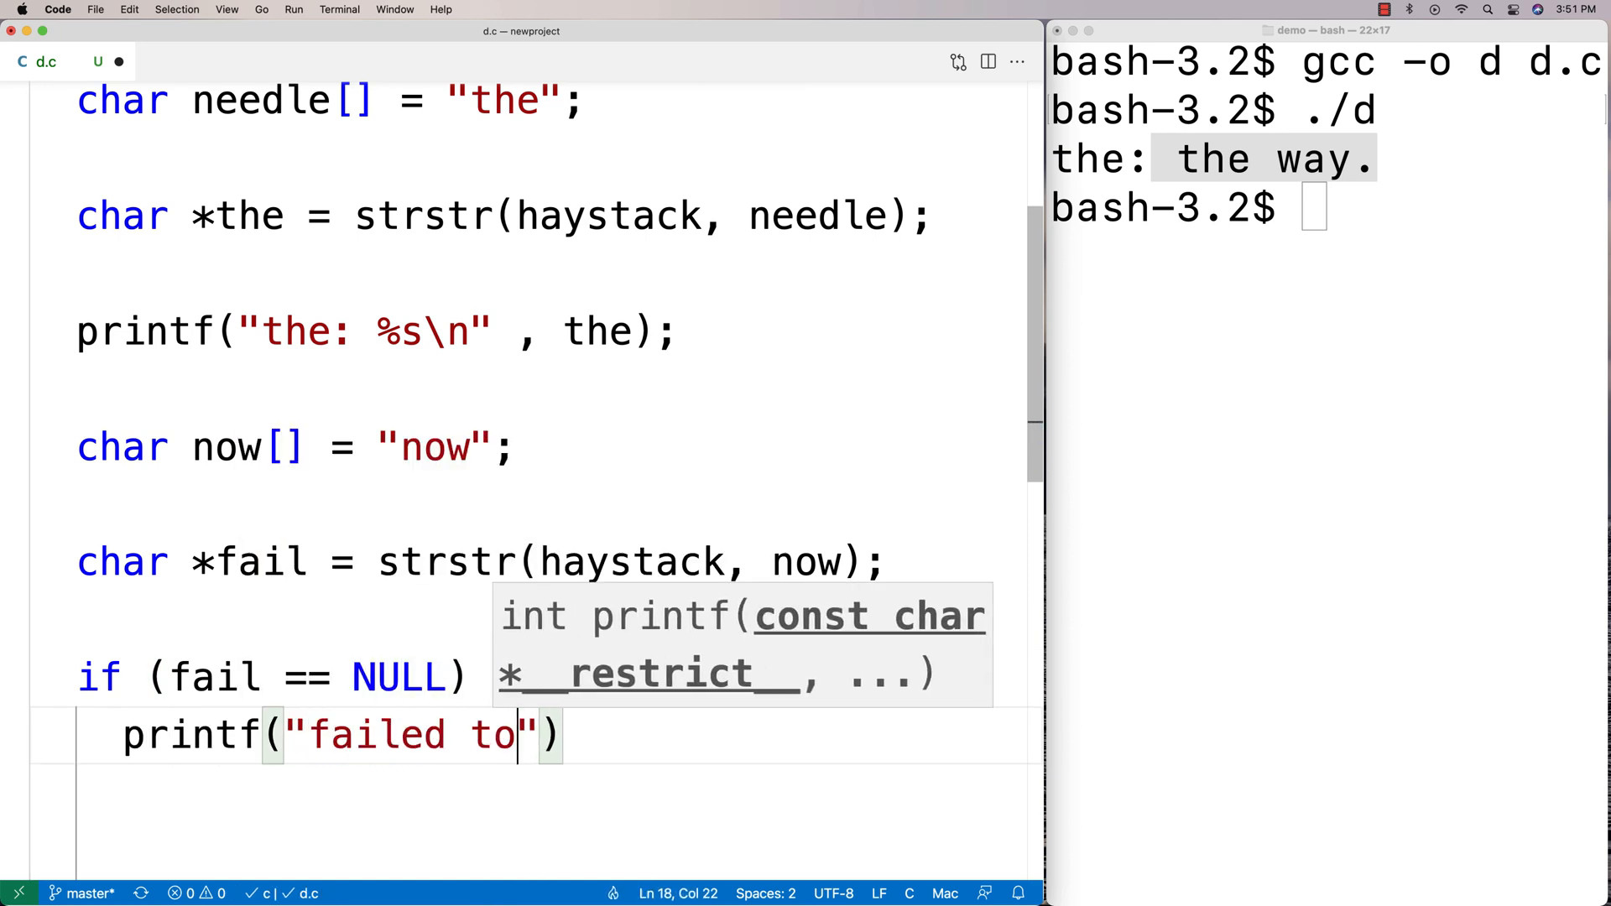
pyautogui.write('find string')
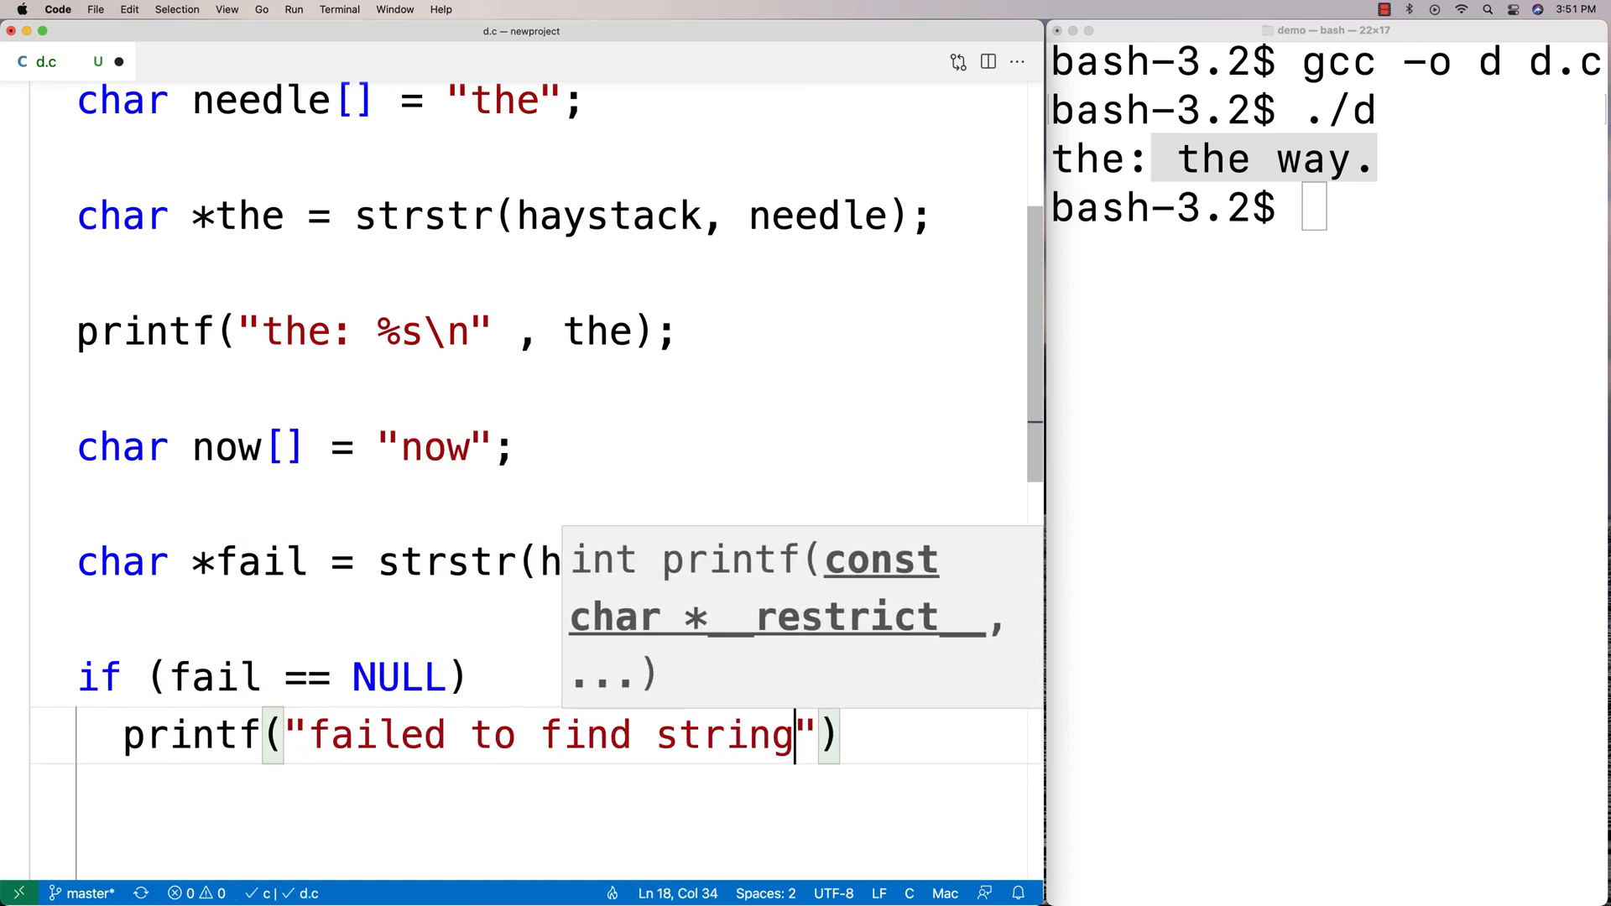
pyautogui.write('\\n')
pyautogui.click(1328, 208)
pyautogui.write('gcc -o d d.c')
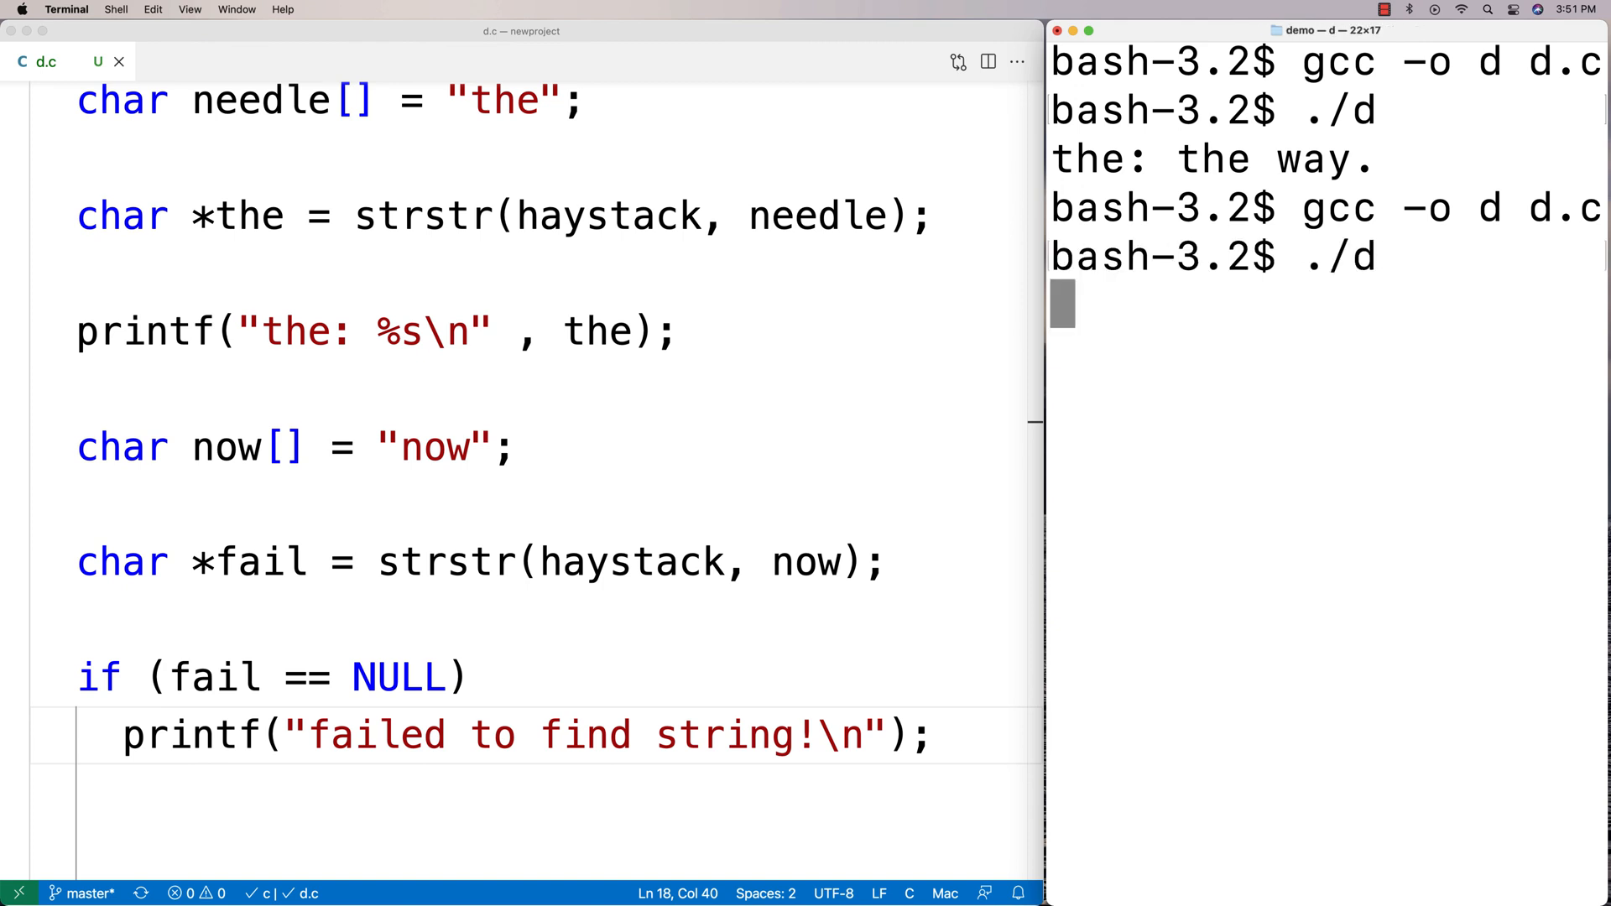
# Run the recompiled ./d so it prints "the: the way." then "failed to find string!".
pyautogui.press('Return')
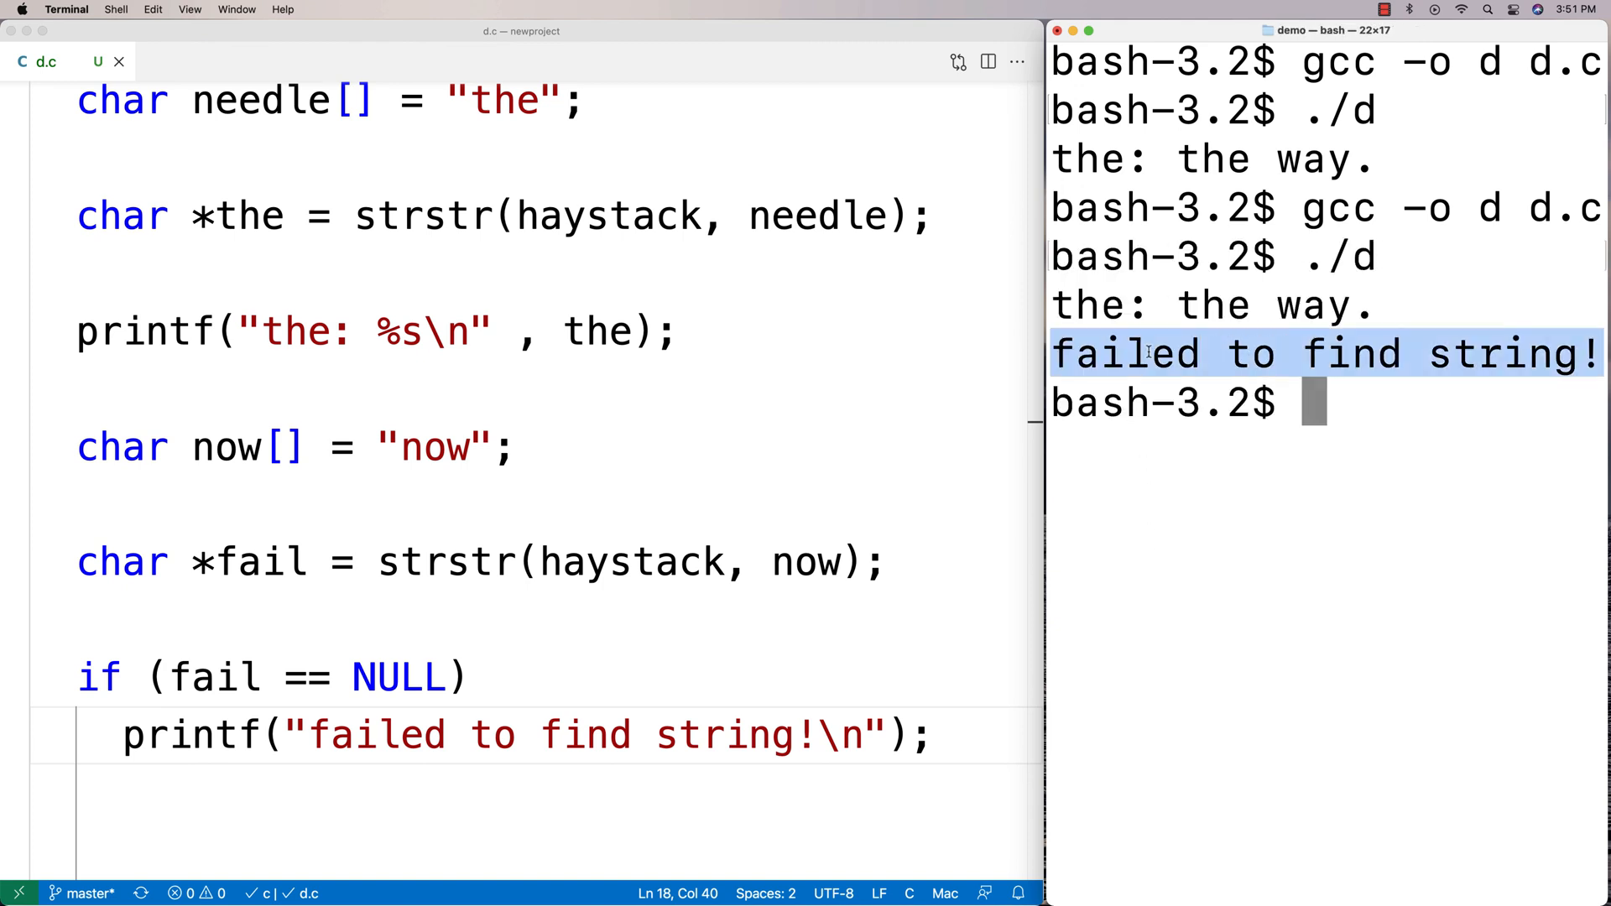
pyautogui.moveTo(473, 574)
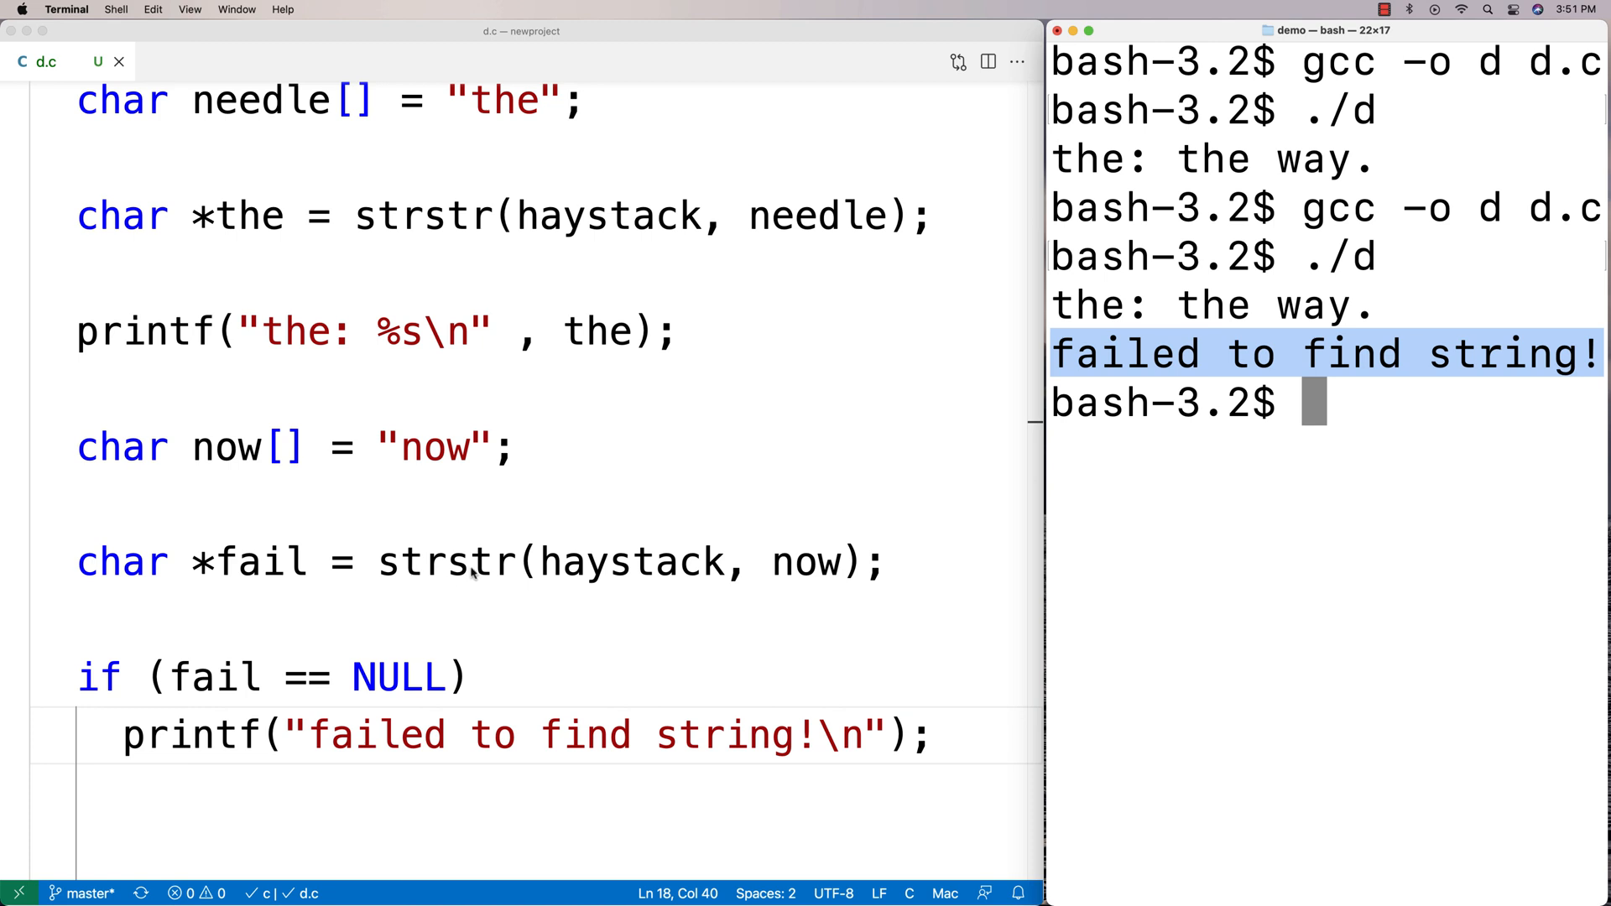
pyautogui.moveTo(768, 562)
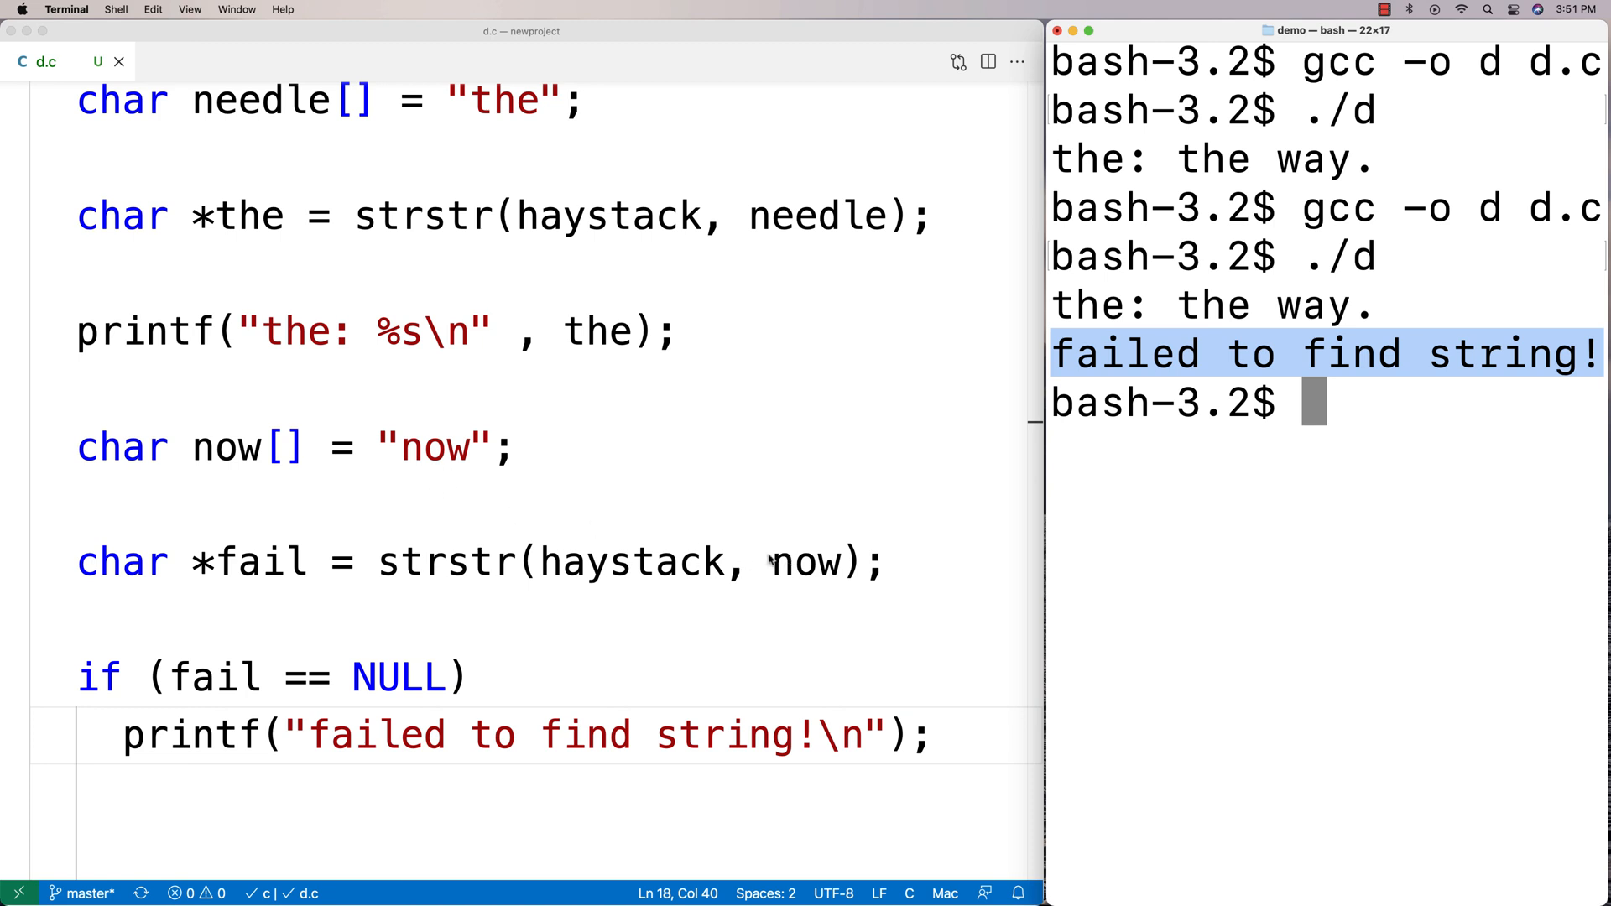
pyautogui.doubleClick(433, 446)
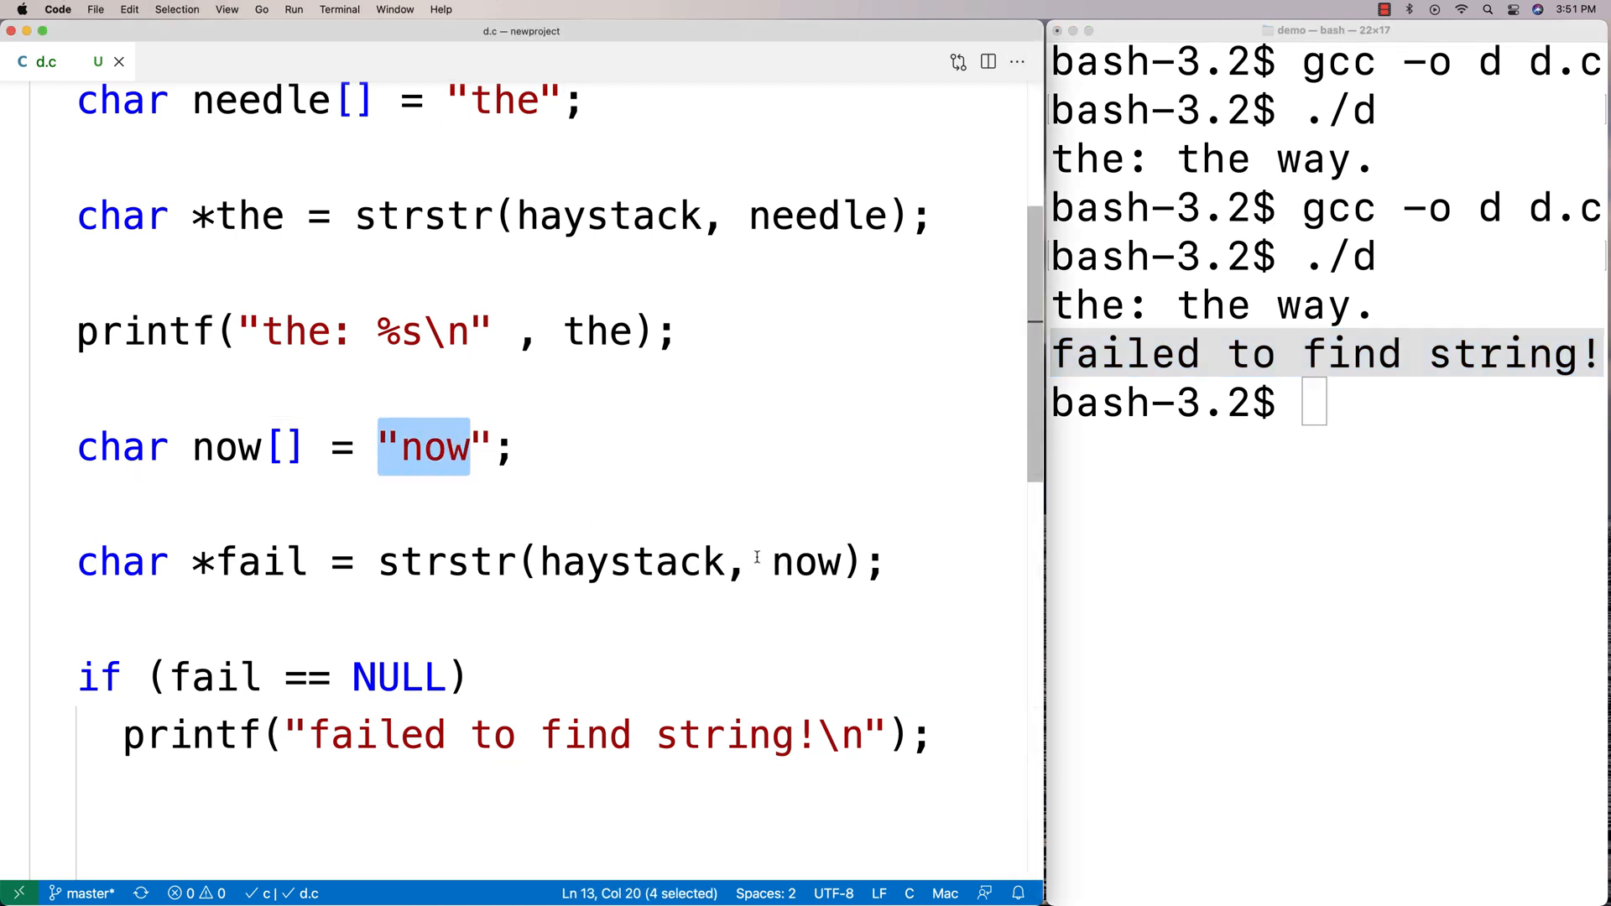
pyautogui.scroll(3)
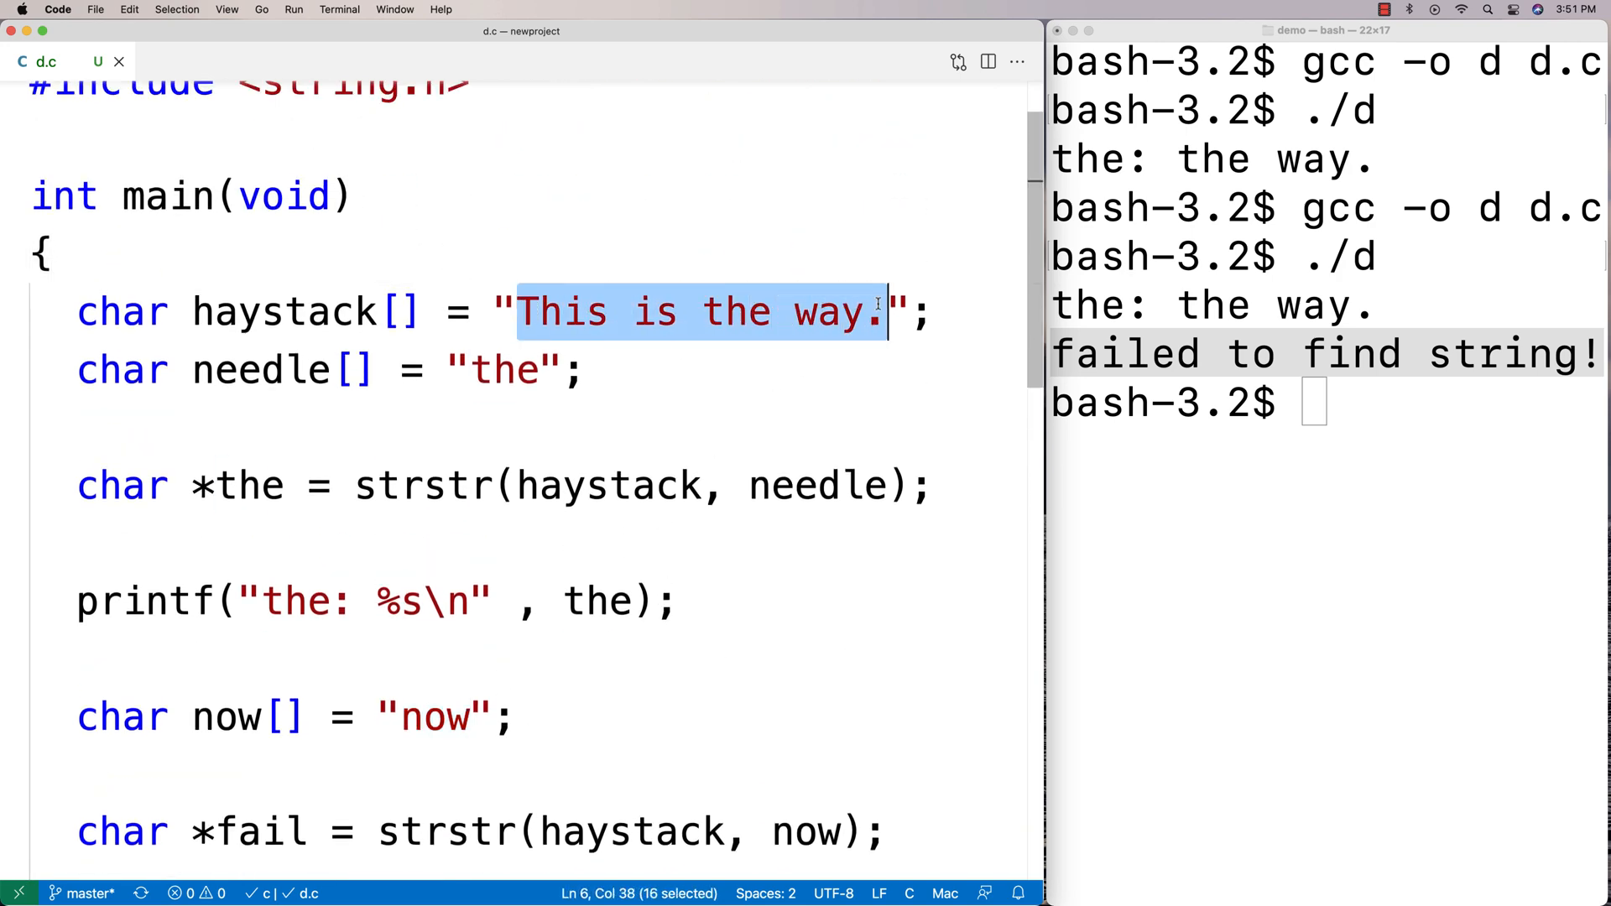
pyautogui.scroll(-3)
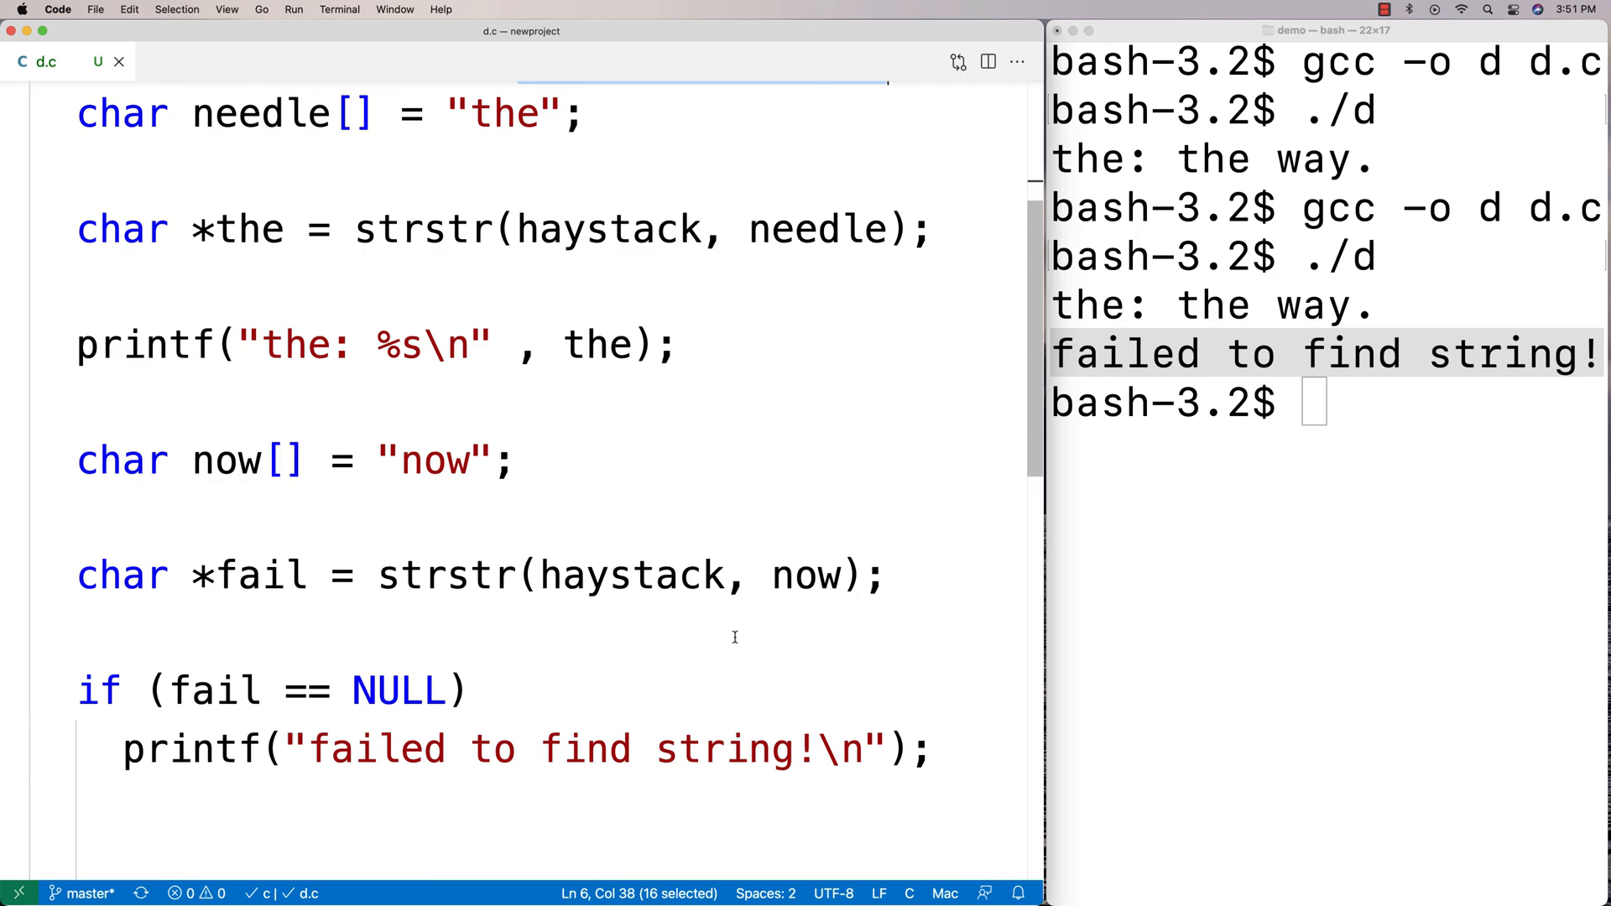